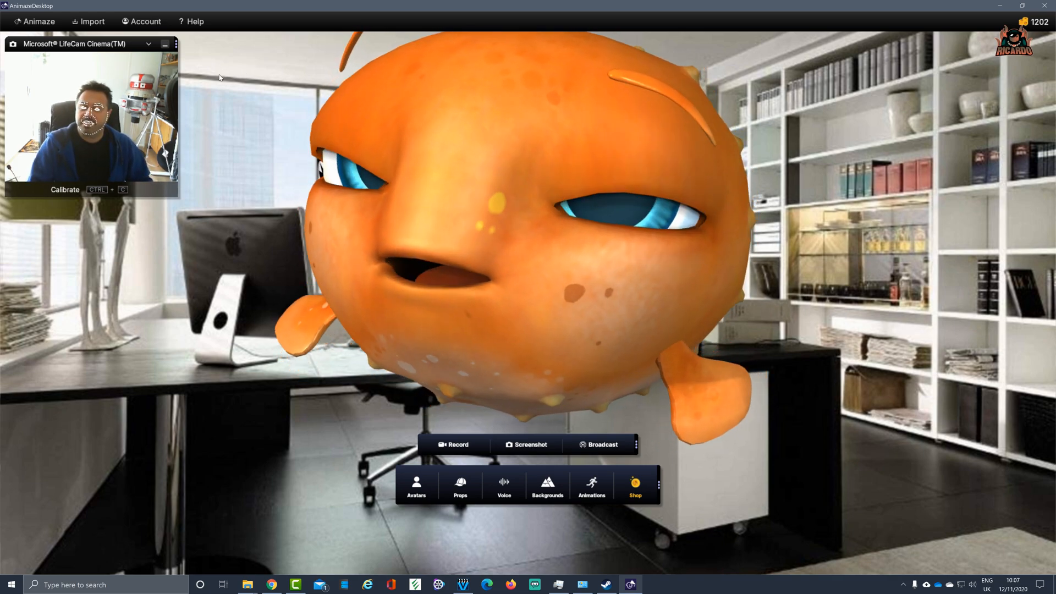
Step: Browse the Shop's subscriptions and coin packs, then return to the Avatars library
left_click(416, 485)
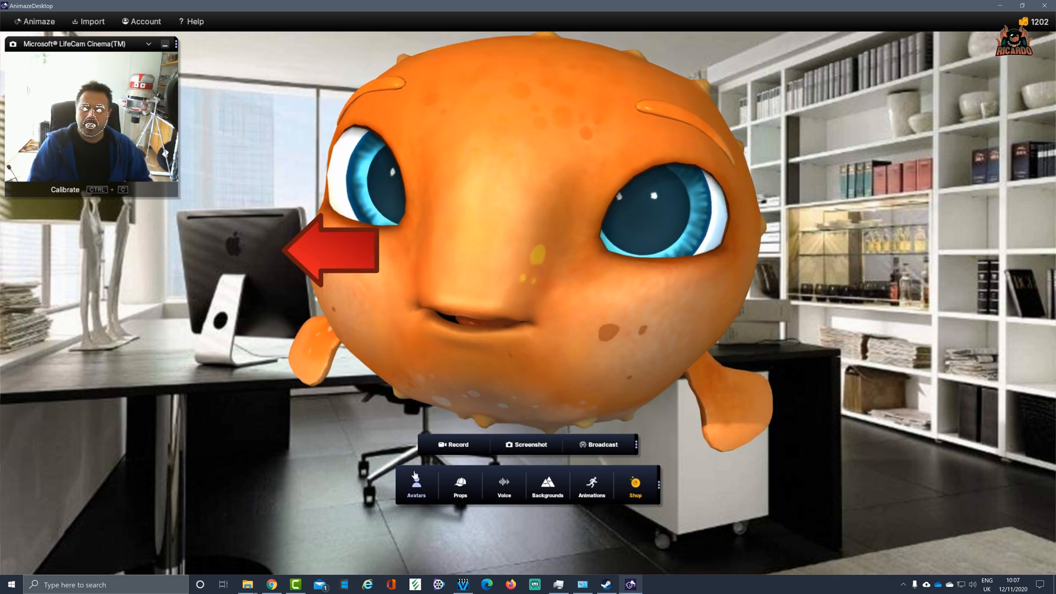
left_click(415, 485)
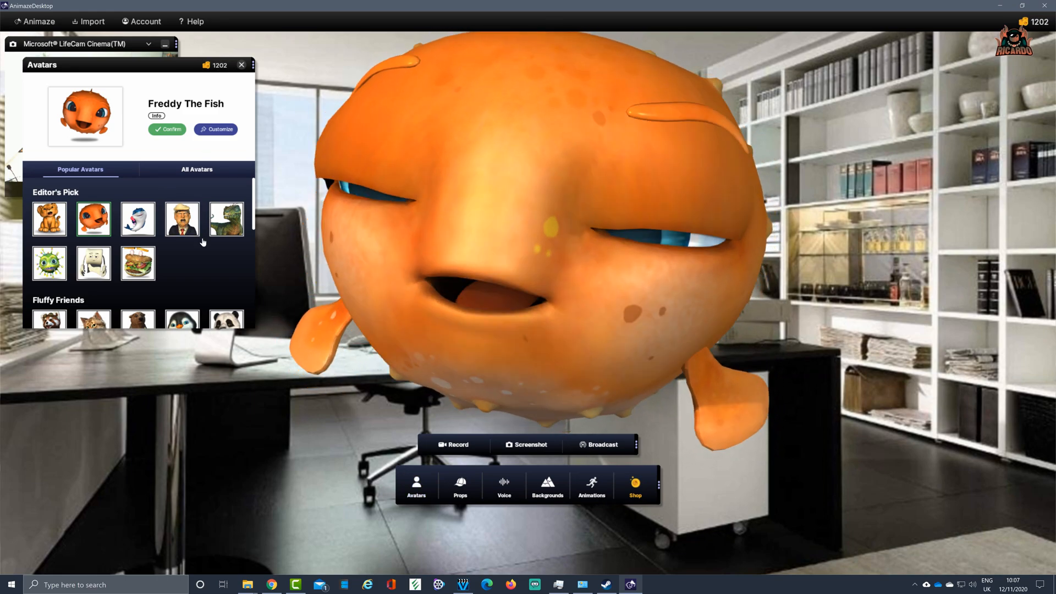
left_click(634, 486)
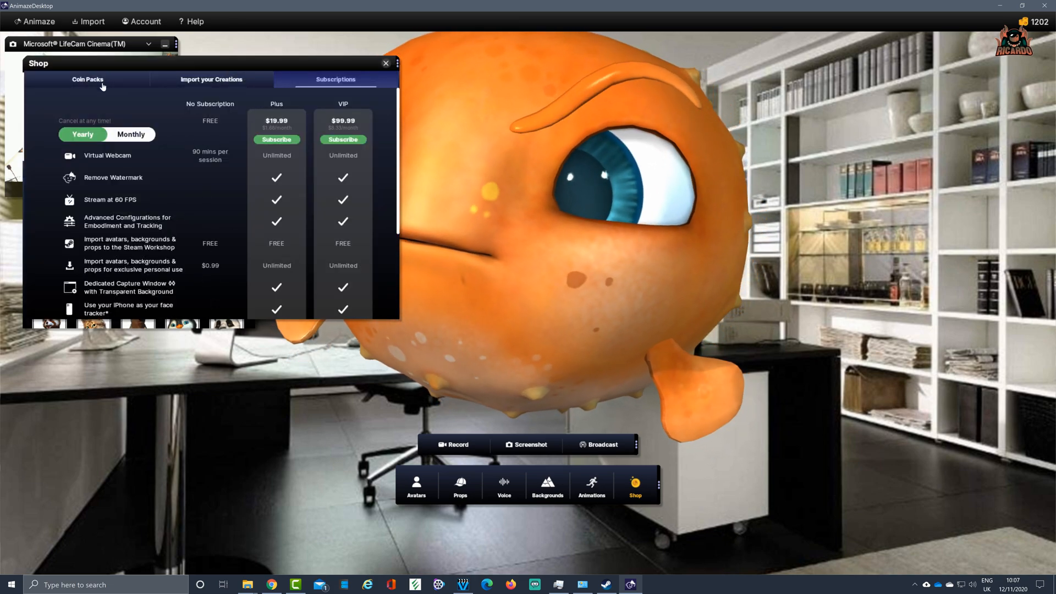
left_click(86, 79)
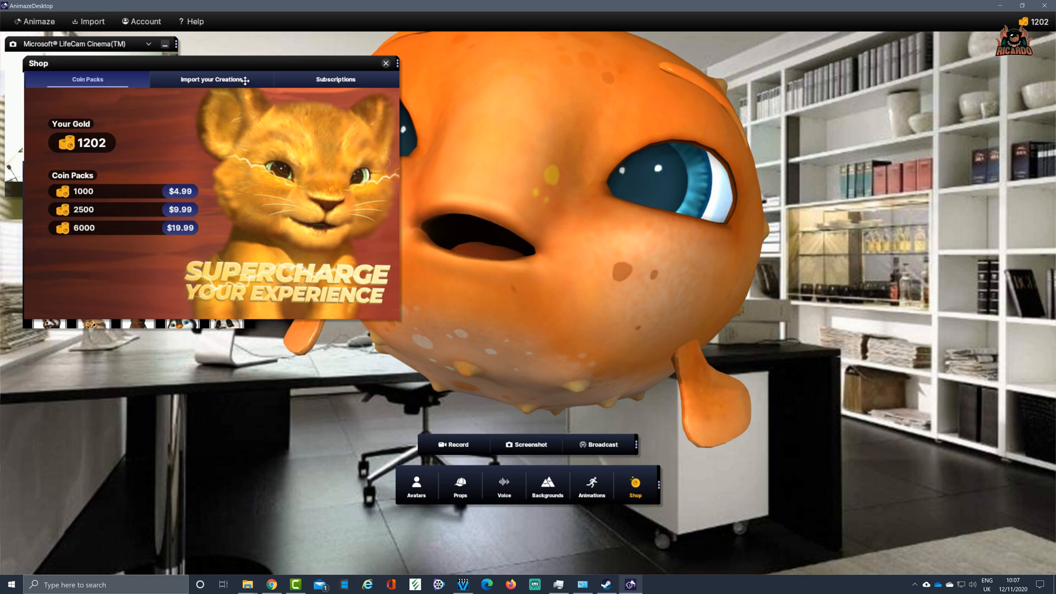
left_click(415, 485)
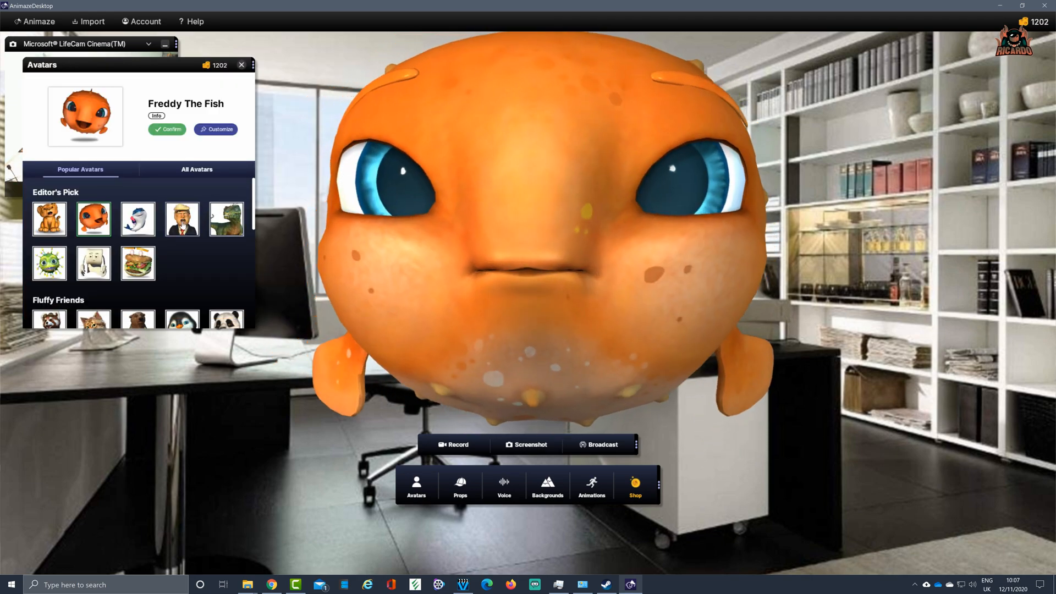
Step: Load the Trump avatar from Editor's Pick in place of Freddy The Fish and close the library
left_click(182, 219)
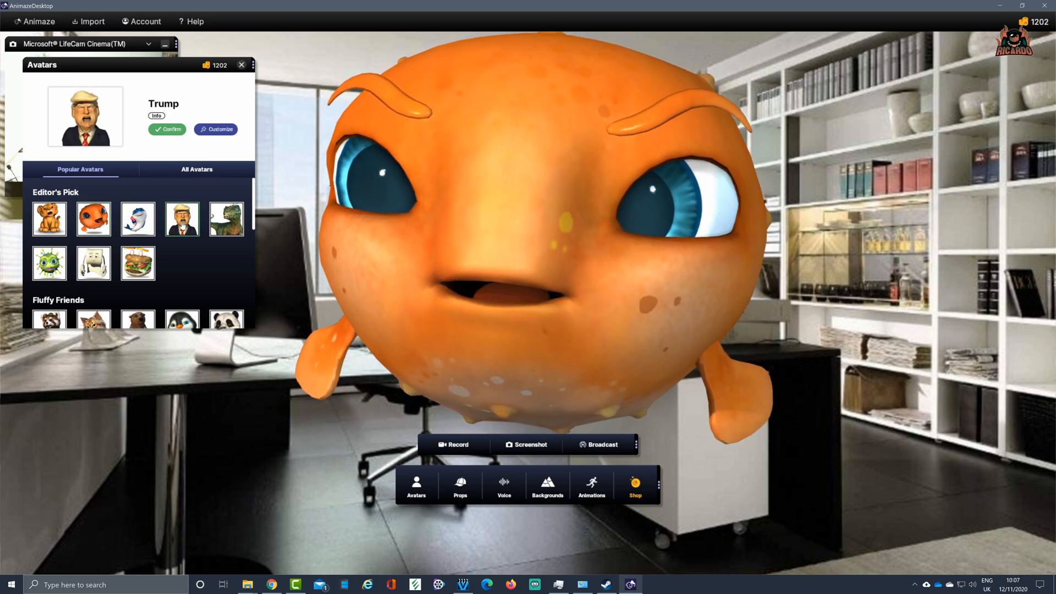
left_click(166, 130)
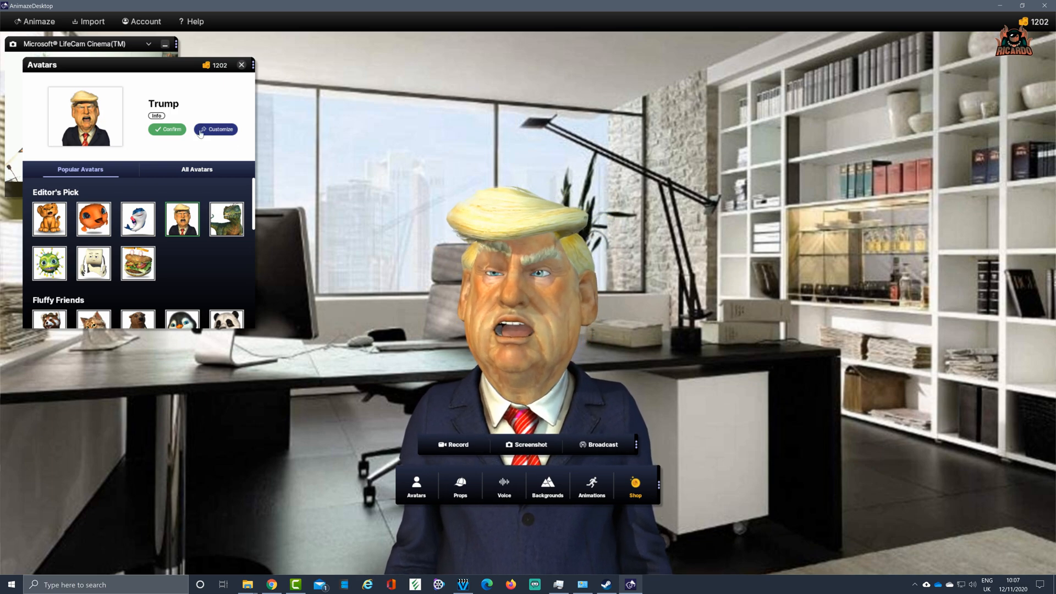
left_click(241, 65)
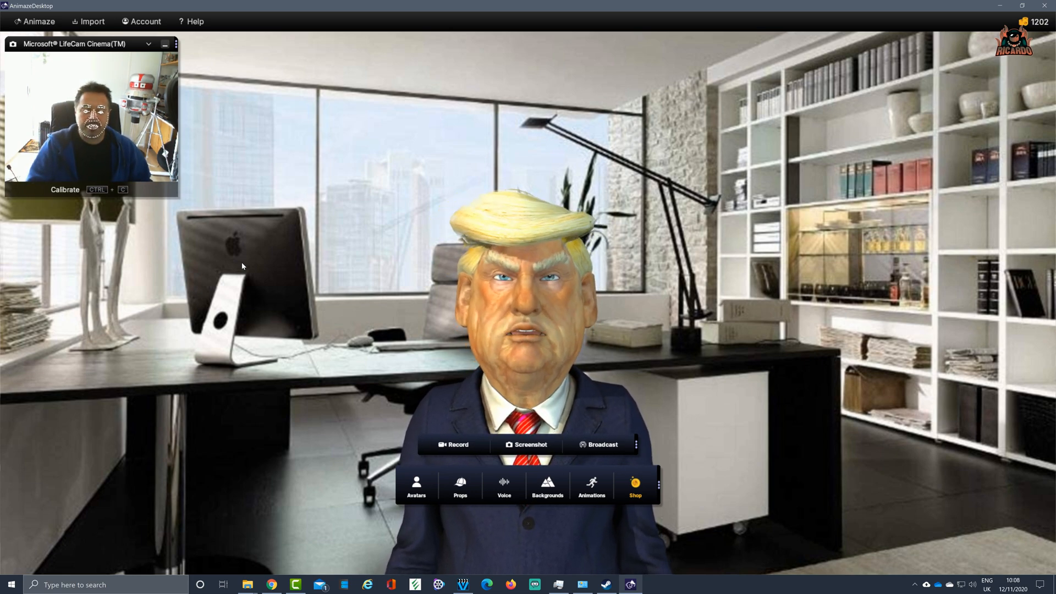
Step: Run Calibrate from the webcam preview and capture a neutral face for tracking
left_click(65, 189)
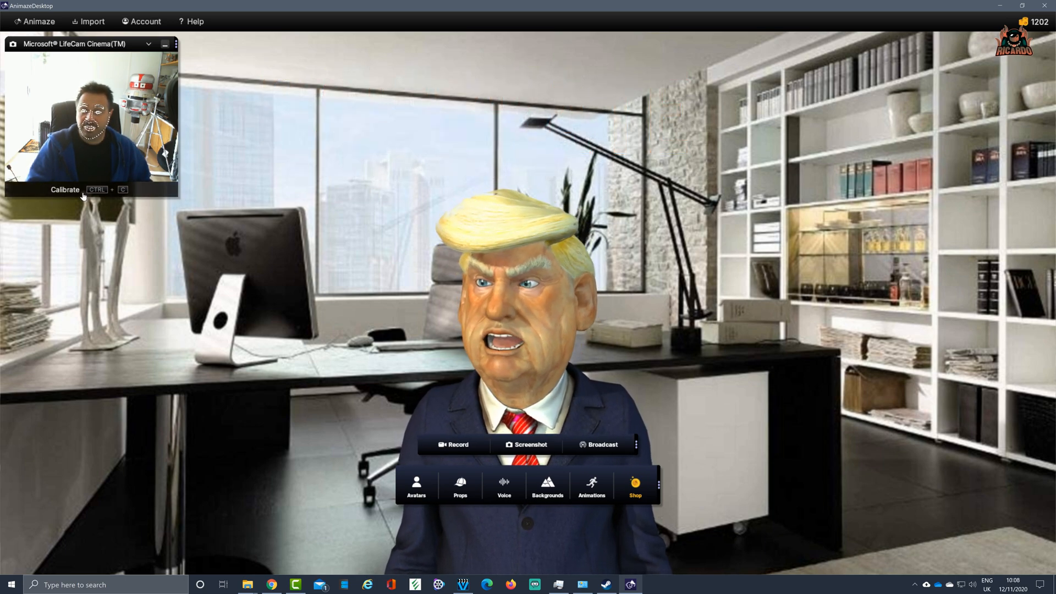
left_click(65, 189)
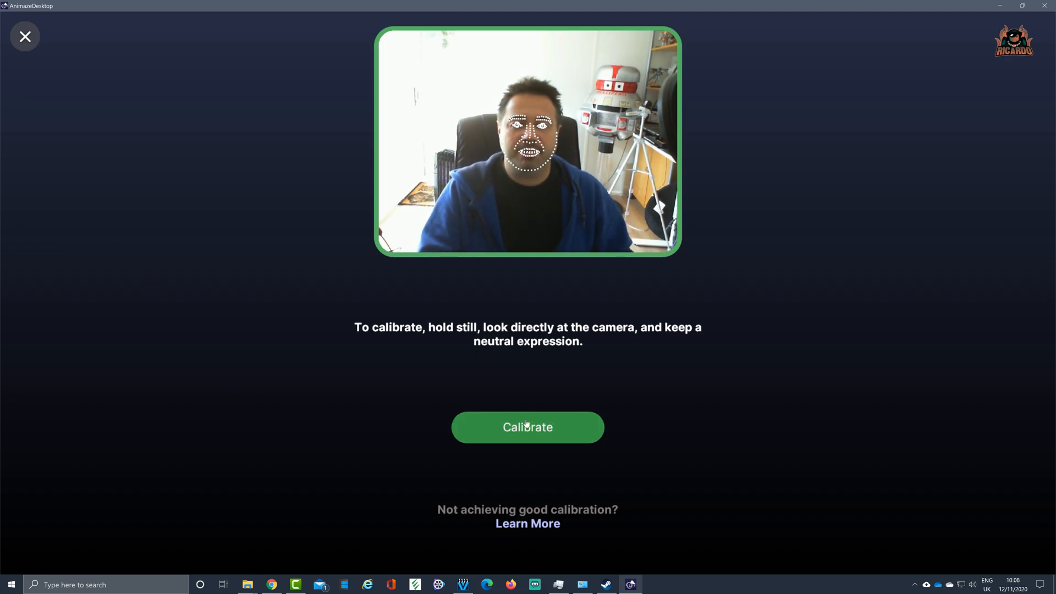
left_click(527, 426)
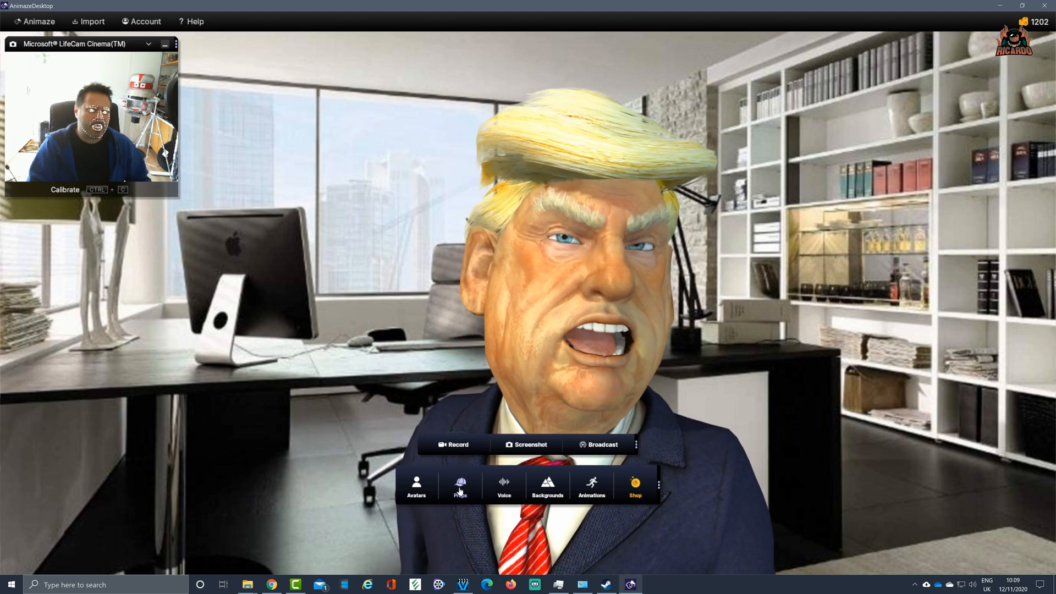
Step: In Props, try the jester, cowboy and drink-can hats, then fit the headset on the avatar
left_click(459, 485)
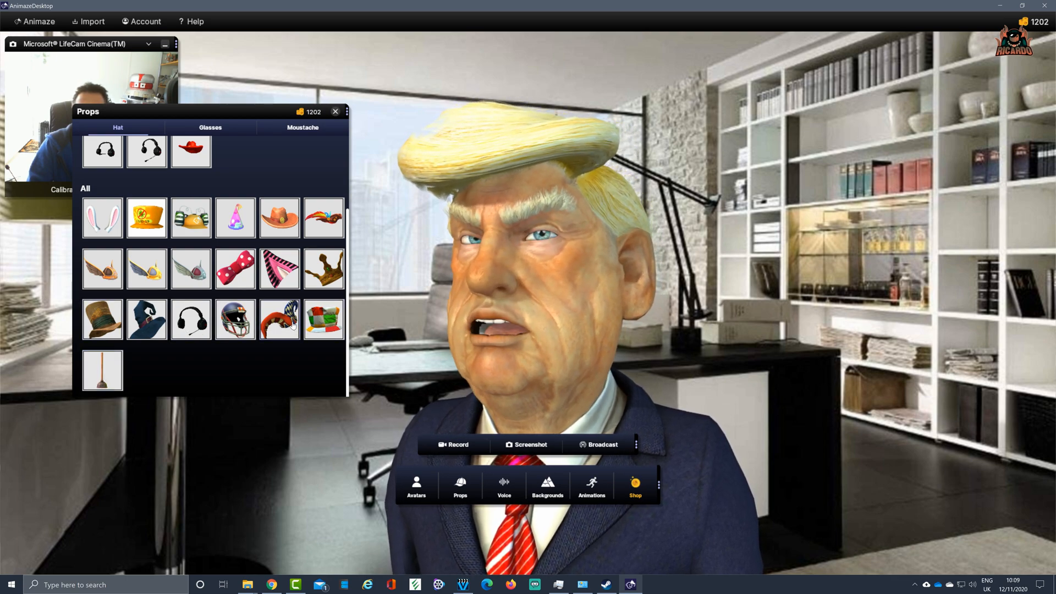
left_click(279, 319)
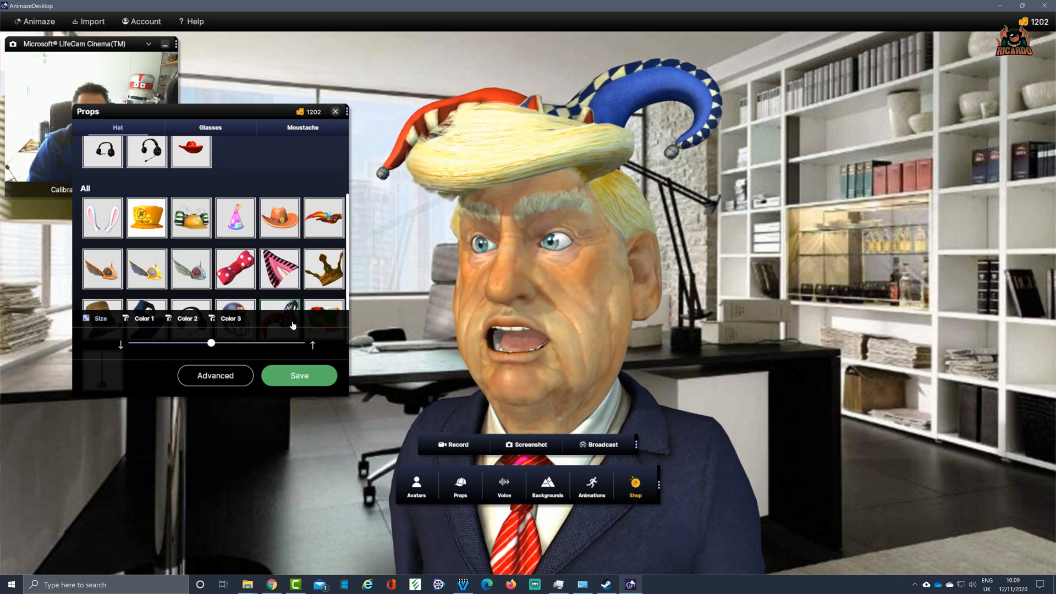
left_click(323, 269)
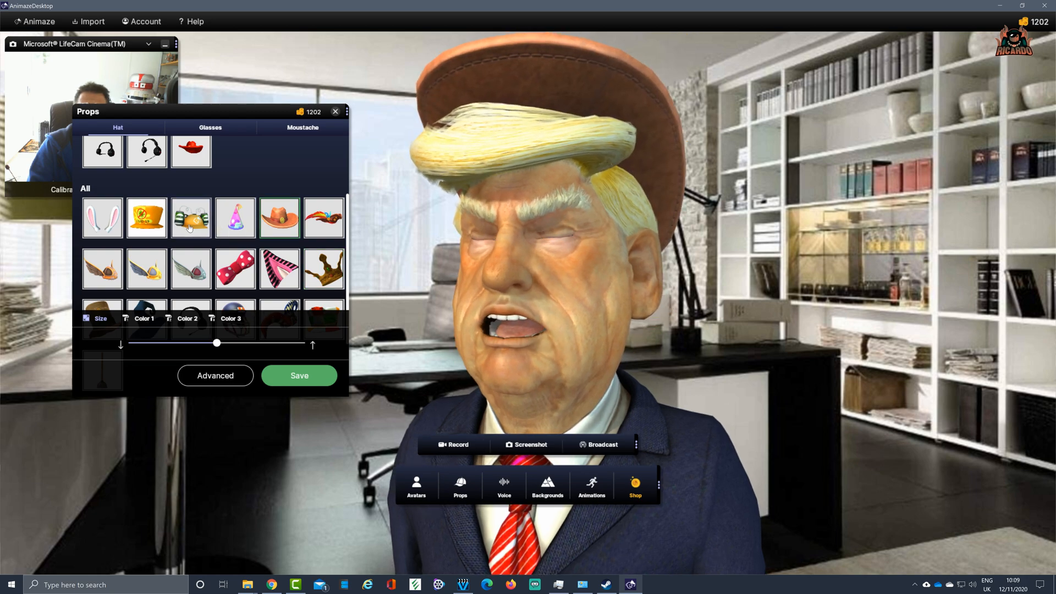
left_click(190, 218)
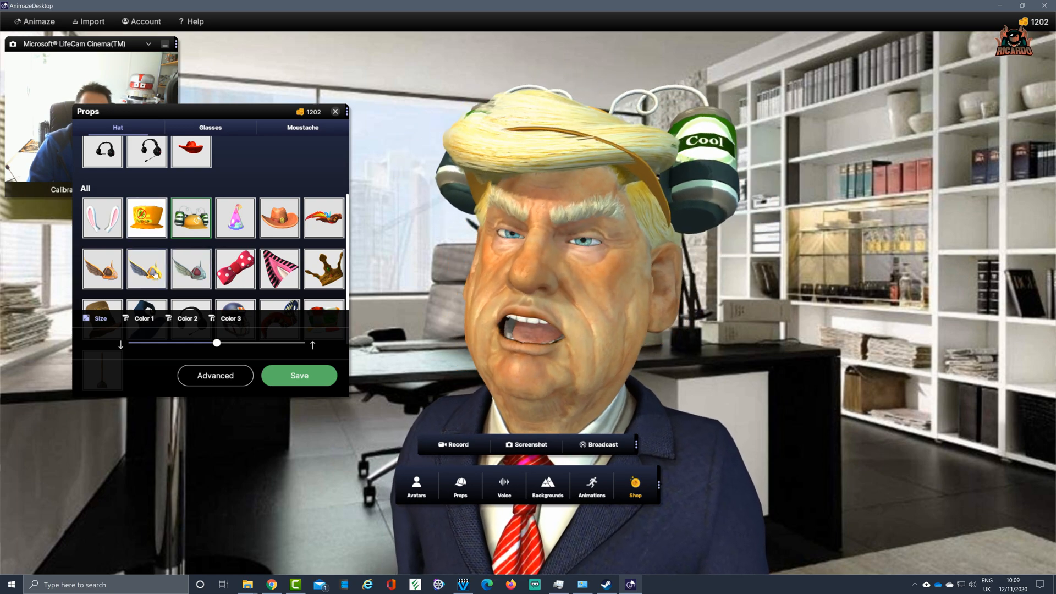
left_click(146, 268)
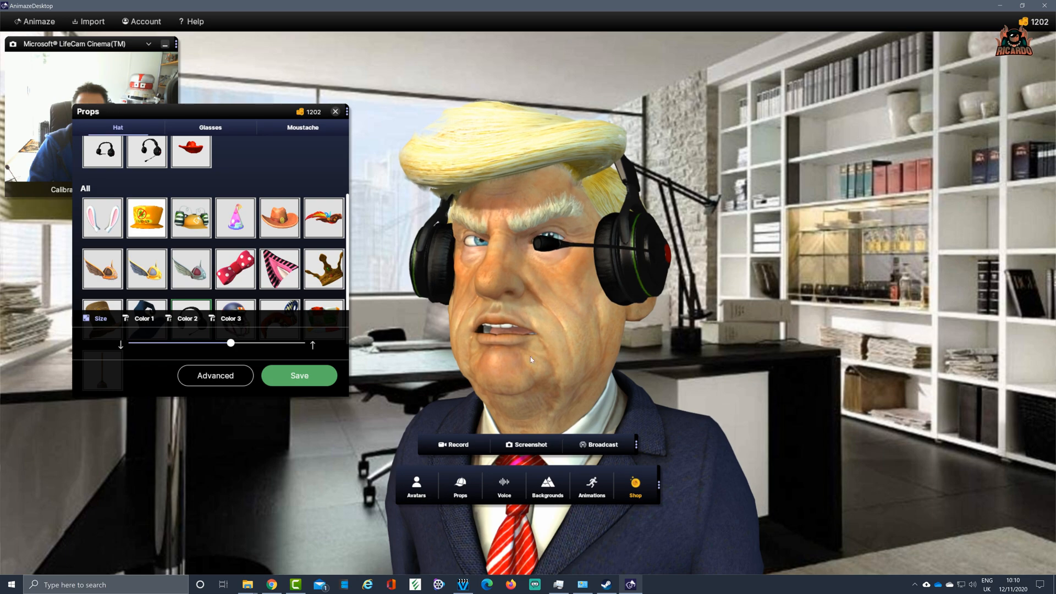
Step: In Advanced prop settings, nudge the headset sideways on X and push it back on Z to fit
left_click(215, 375)
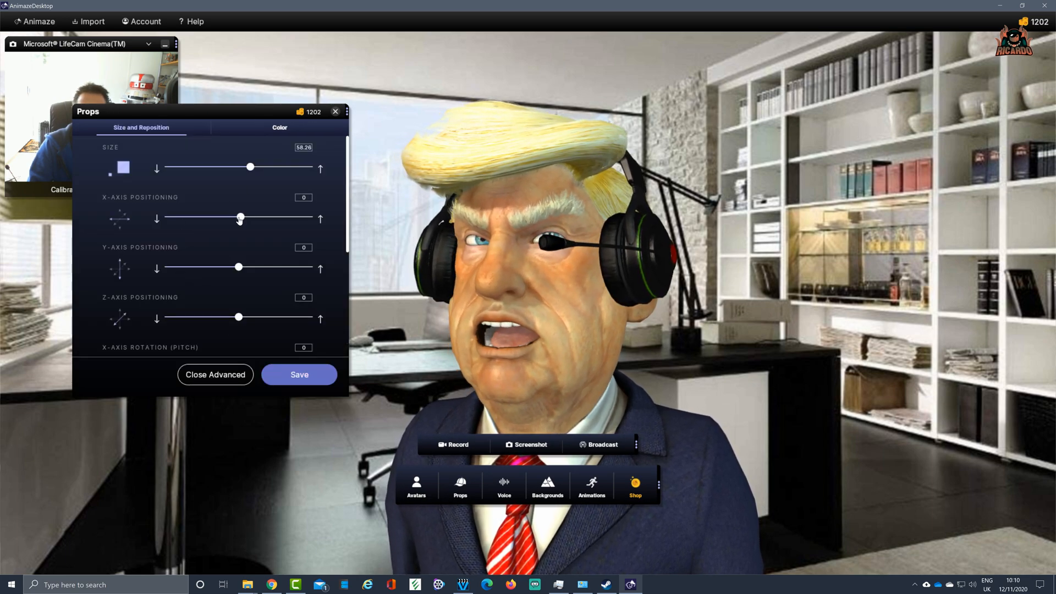
left_click_drag(239, 217, 241, 218)
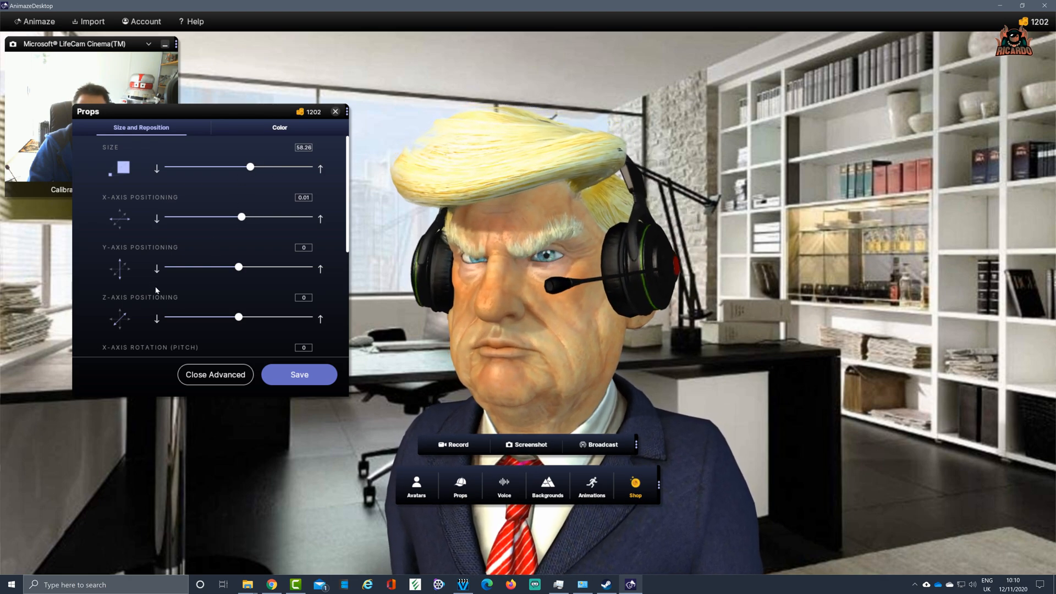
left_click_drag(239, 317, 220, 316)
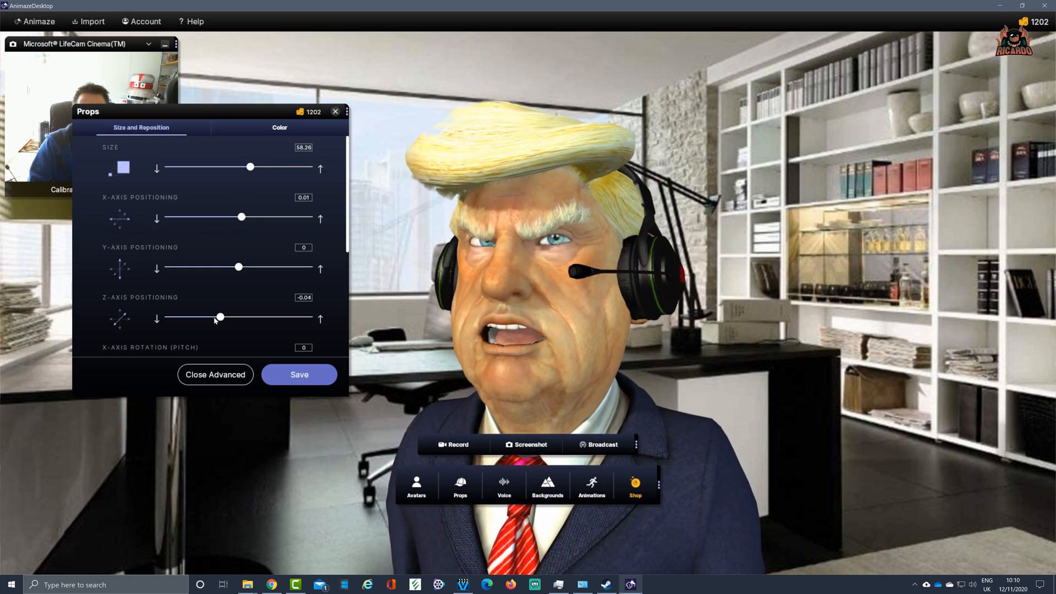
left_click_drag(220, 317, 212, 317)
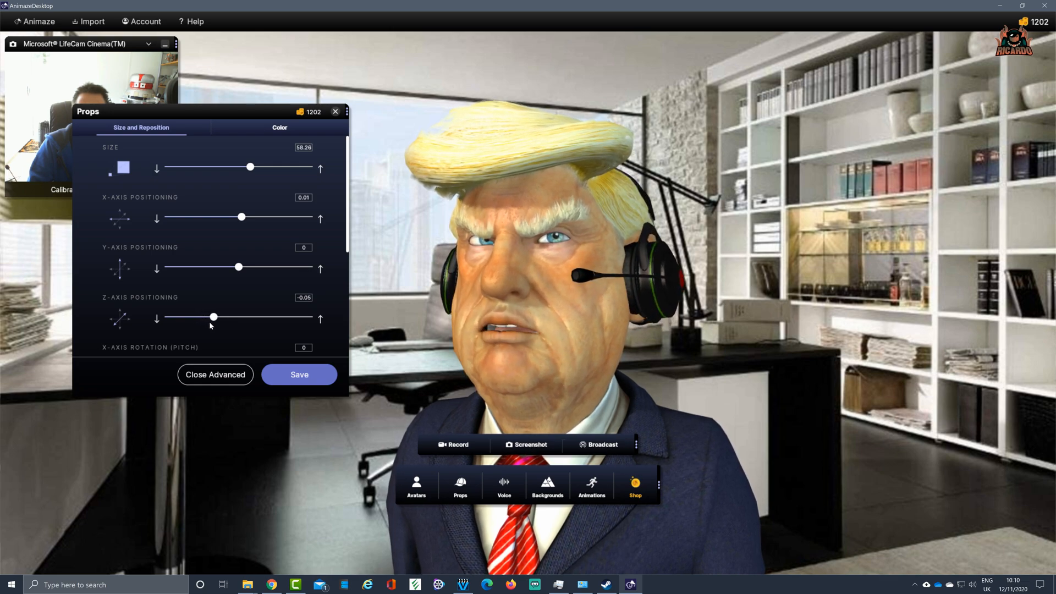
left_click_drag(214, 317, 217, 317)
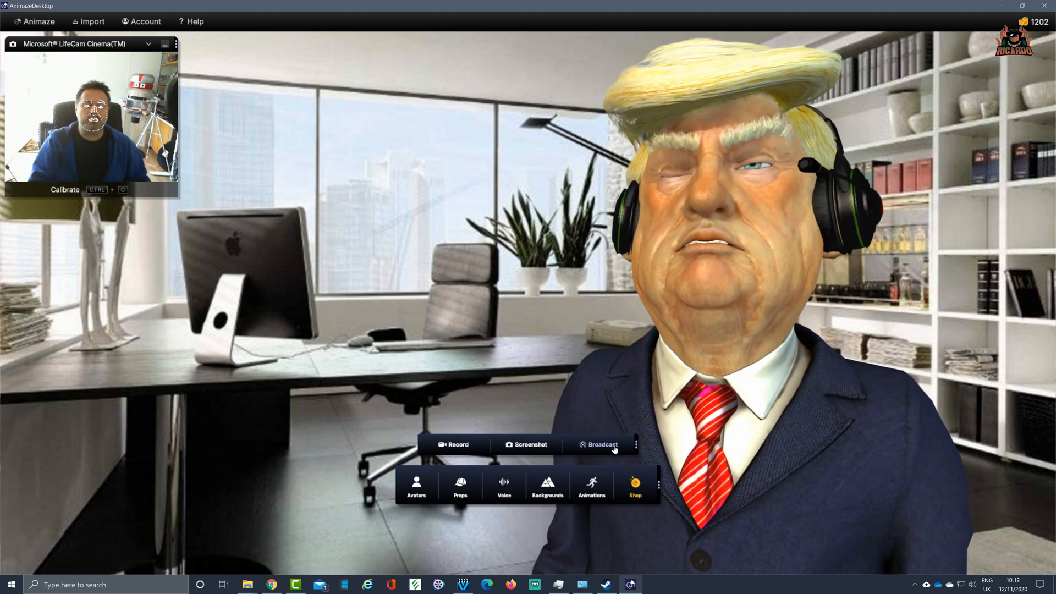
Step: Start Broadcast so the avatar streams as a virtual webcam while the camera driver installs
left_click(455, 444)
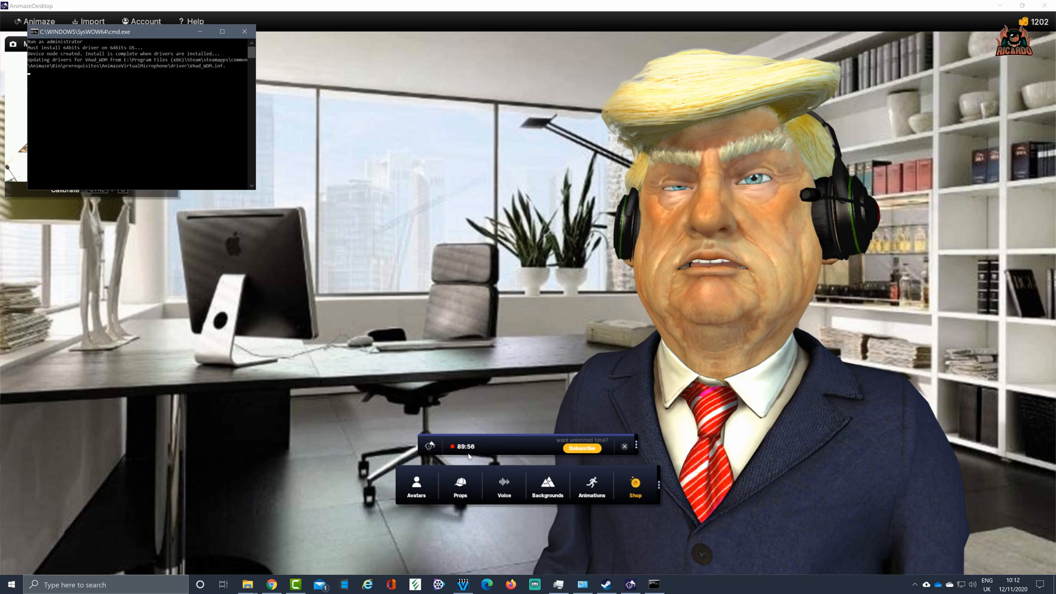
left_click(244, 31)
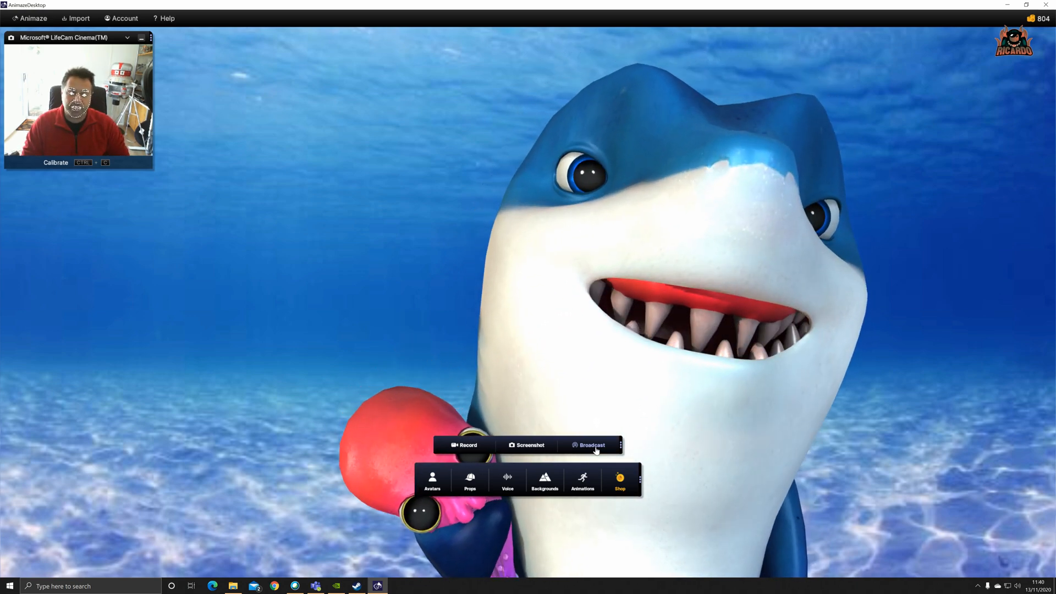
Step: Start broadcasting the shark avatar to the virtual camera and switch to Microsoft Teams
left_click(590, 445)
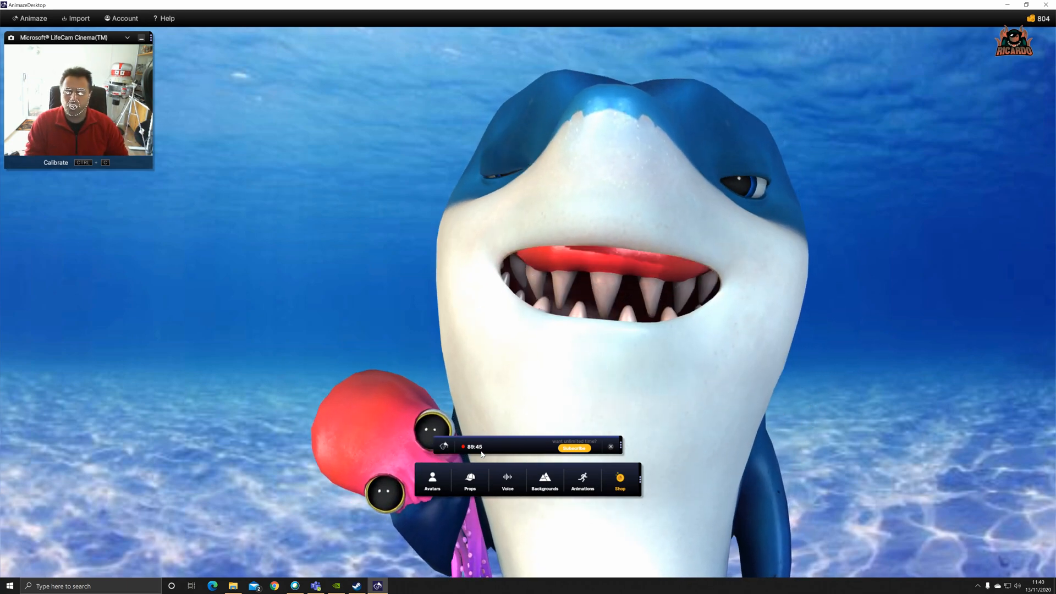
left_click(316, 585)
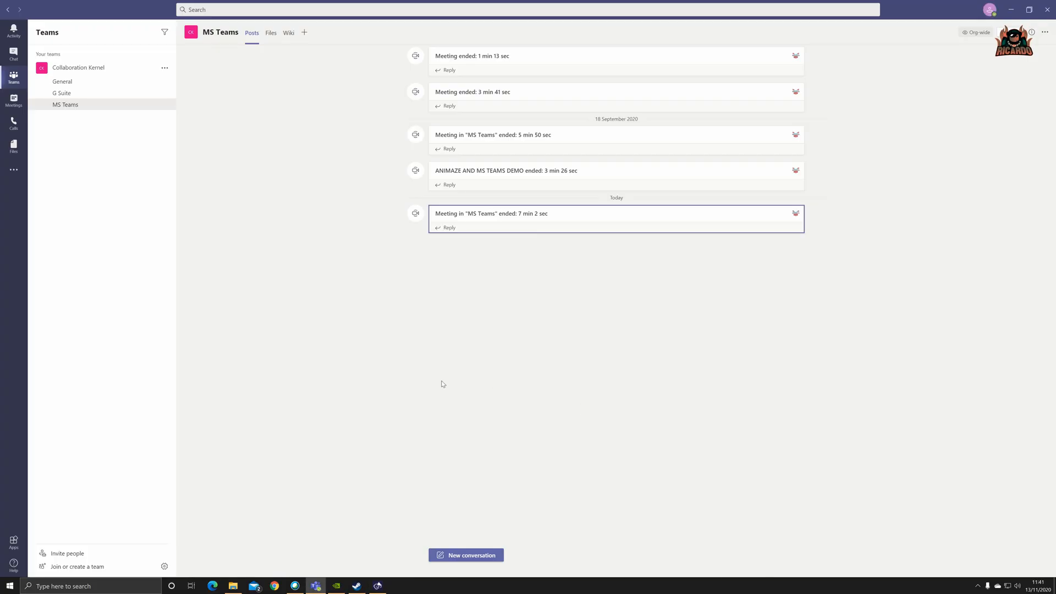
mouse_move(971, 43)
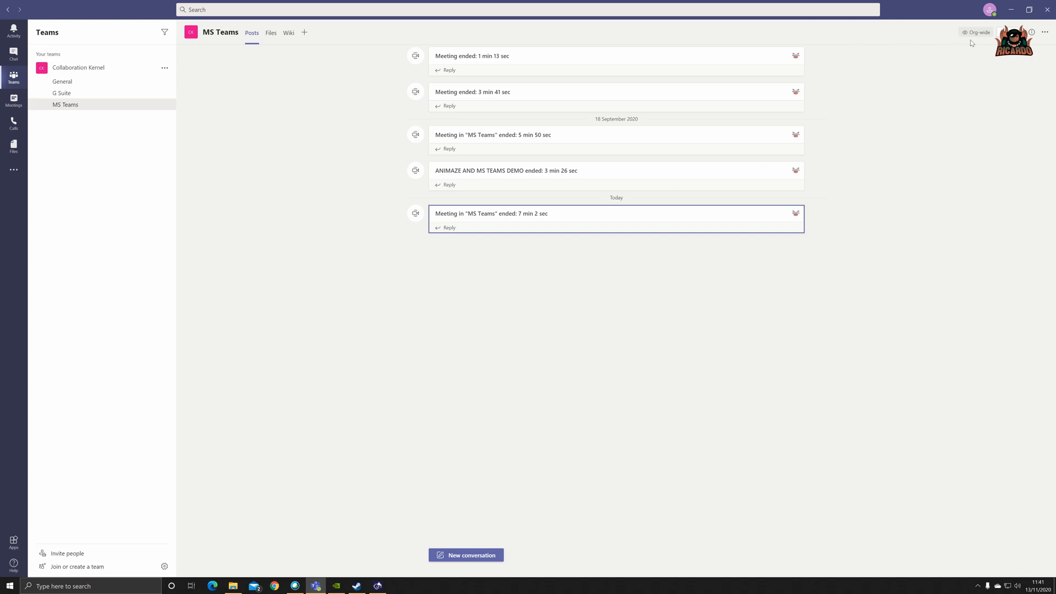
mouse_move(990, 9)
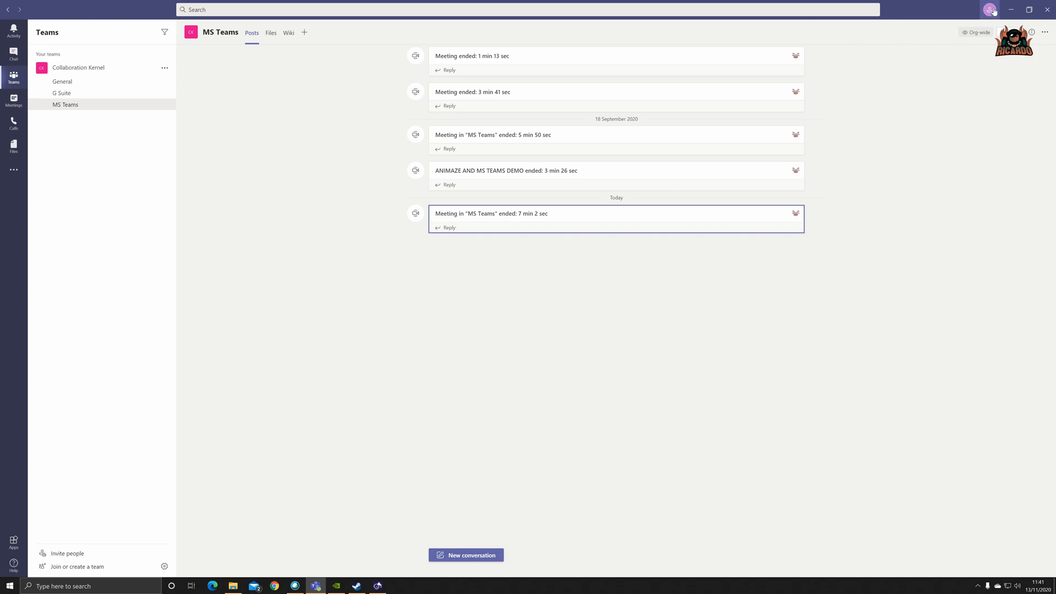
mouse_move(980, 26)
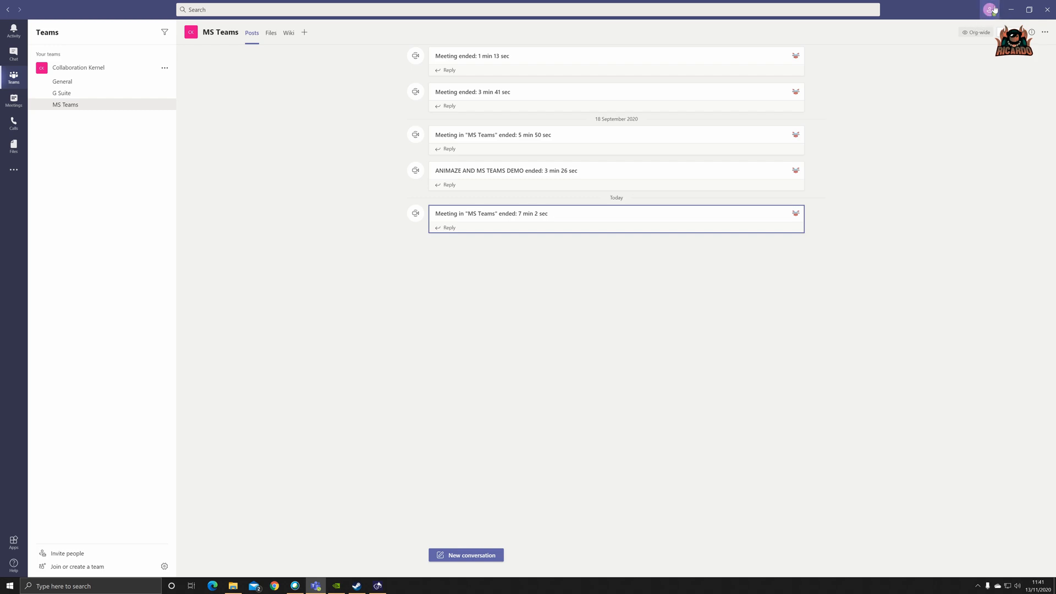
Step: Bring up the Teams account menu from the profile picture
left_click(989, 10)
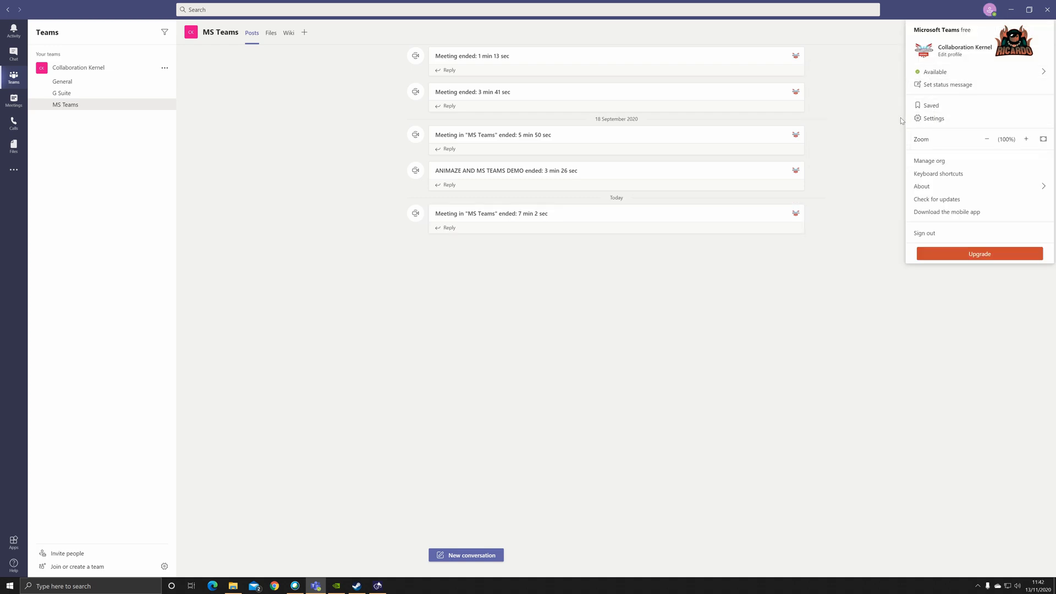
Step: In Settings > Devices choose Animaze Virtual Camera as the camera and close settings
left_click(933, 118)
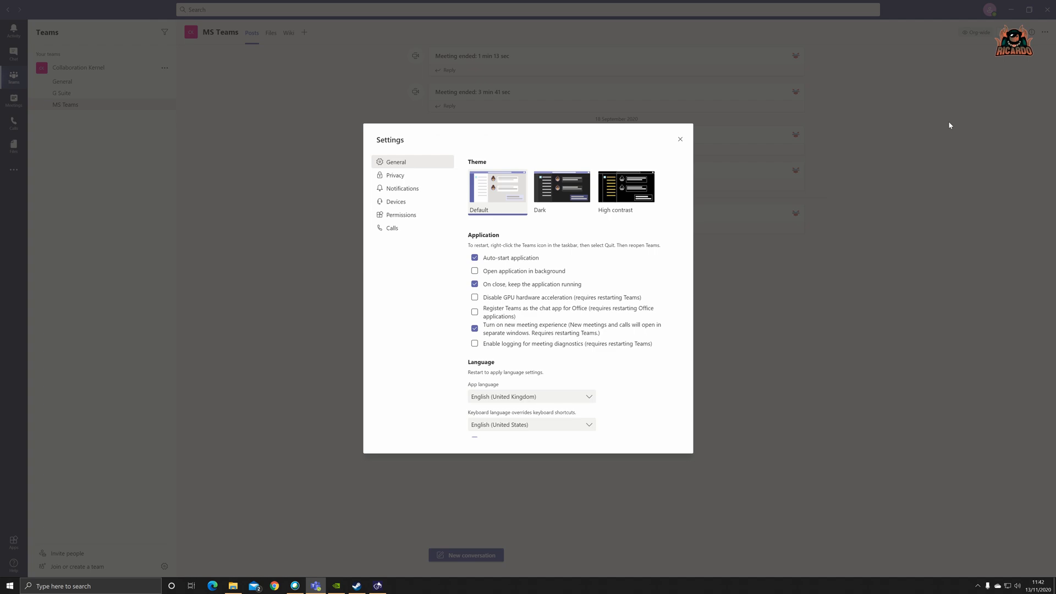
mouse_move(960, 126)
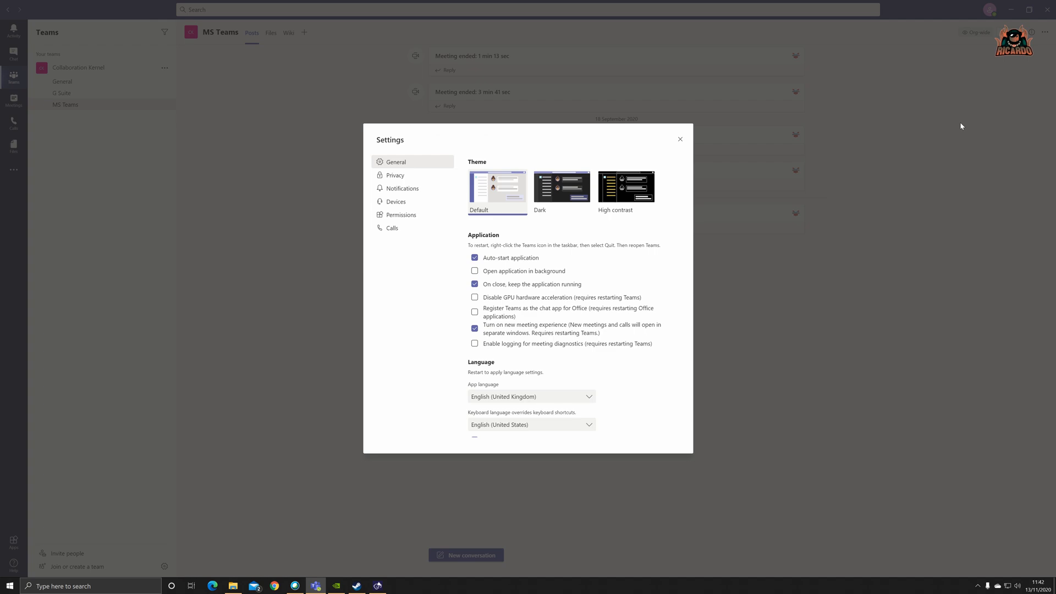
mouse_move(442, 146)
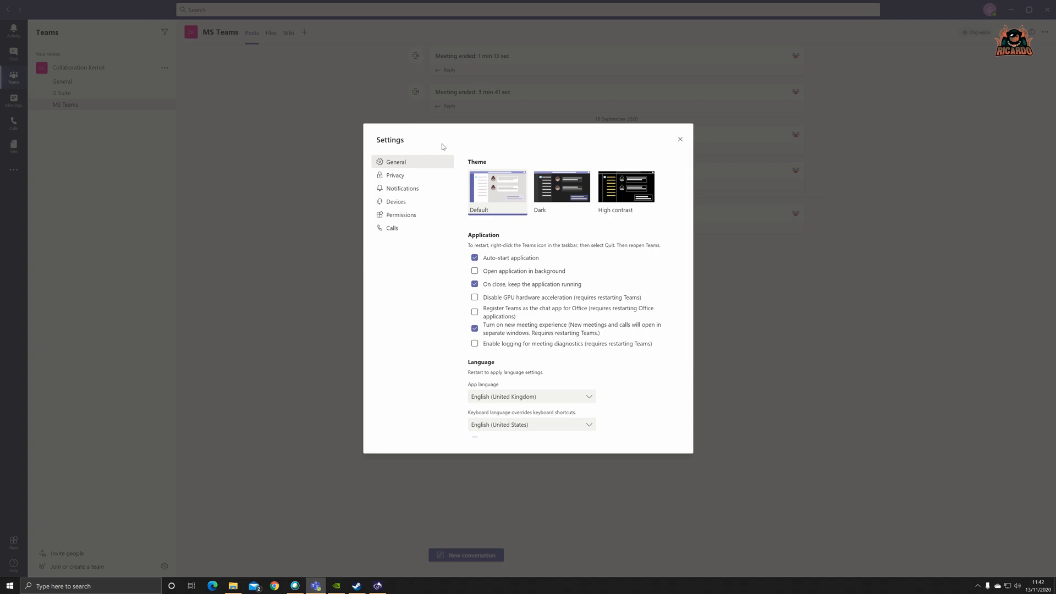
left_click(396, 201)
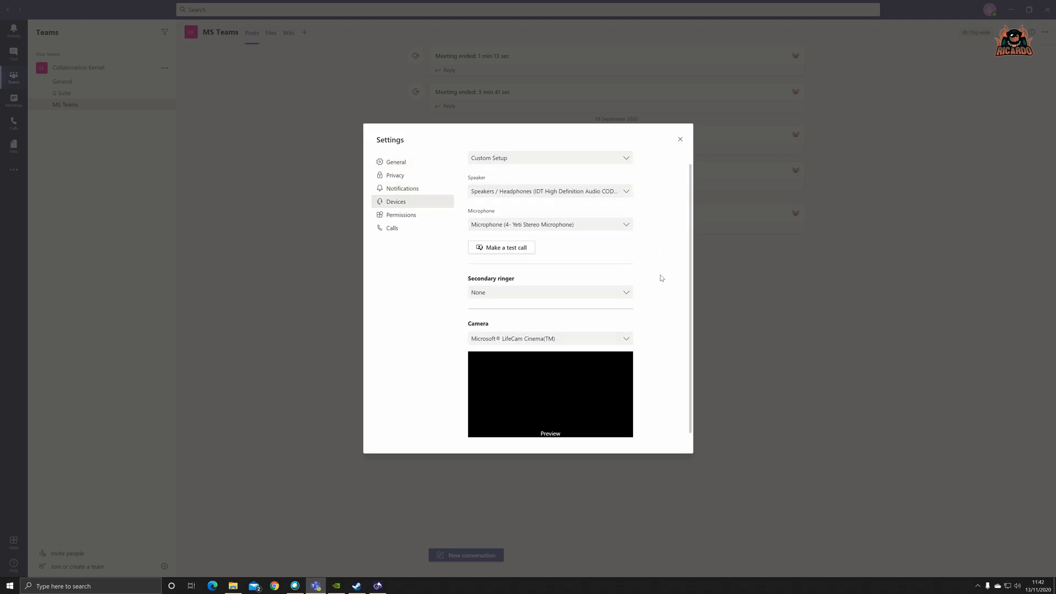
mouse_move(638, 355)
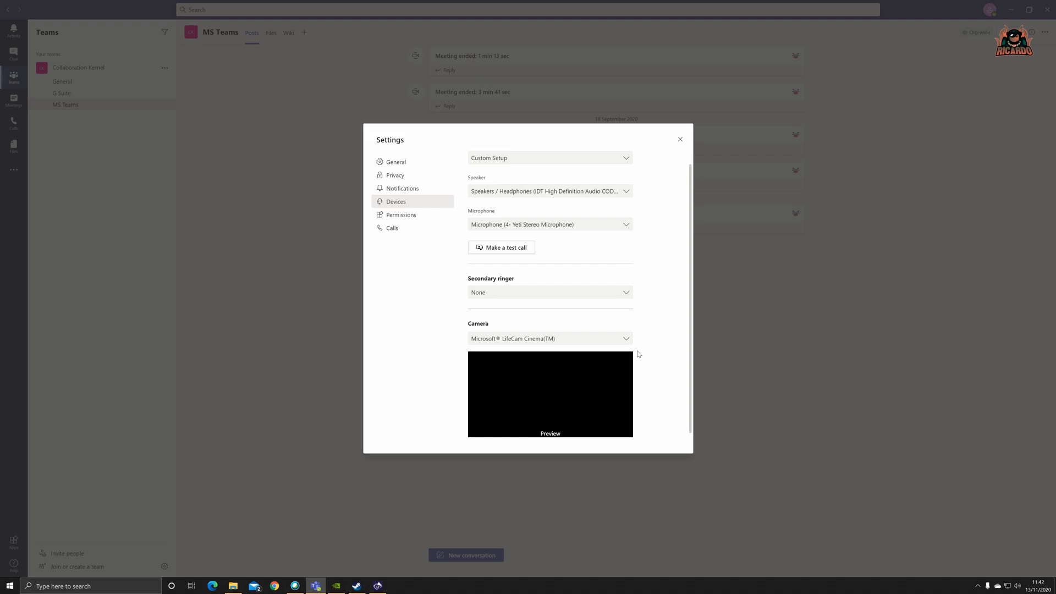
mouse_move(877, 343)
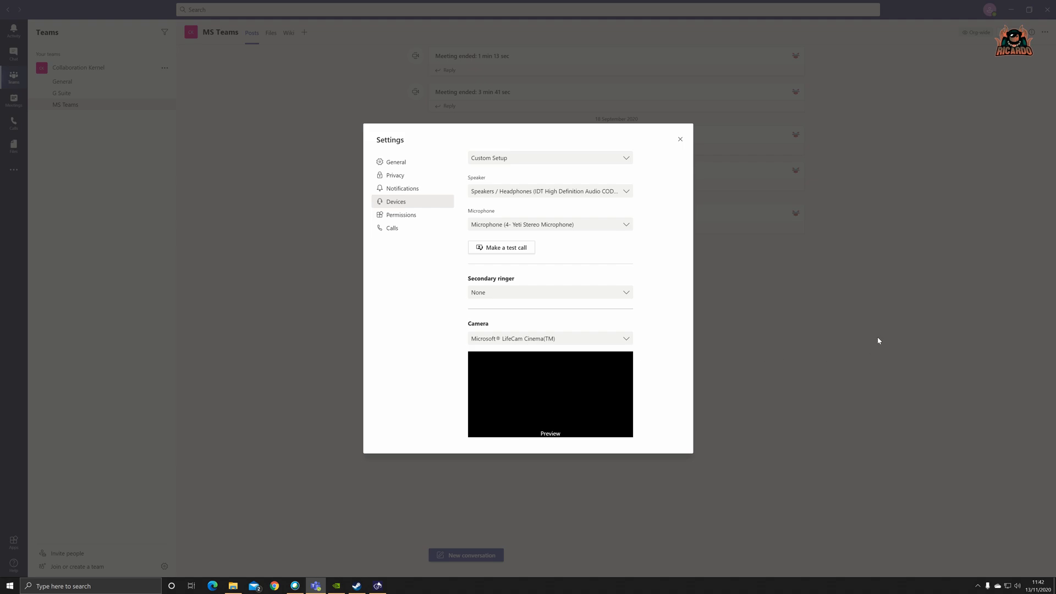
left_click(626, 337)
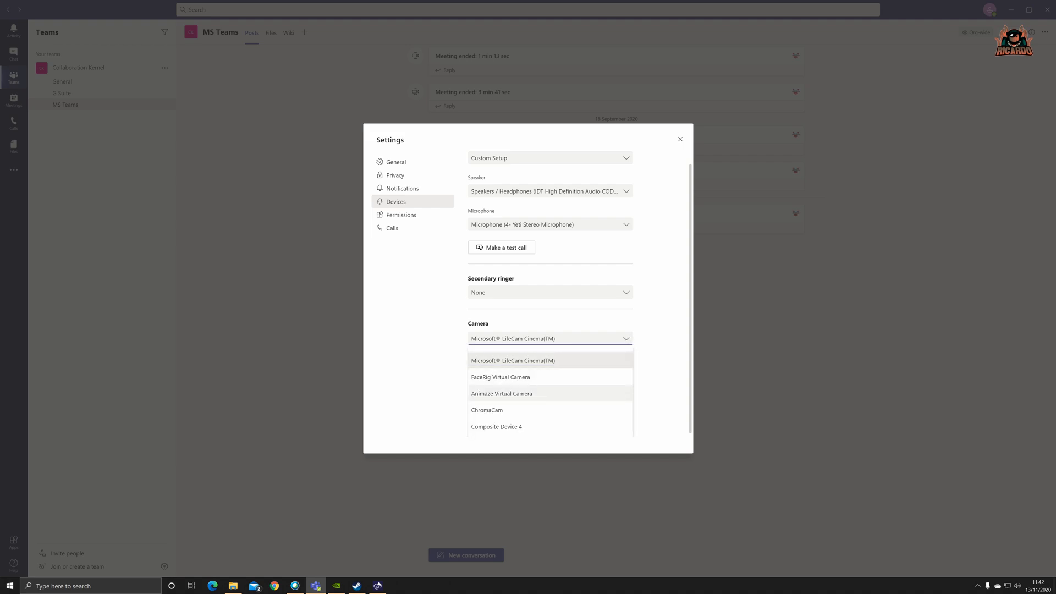
mouse_move(538, 397)
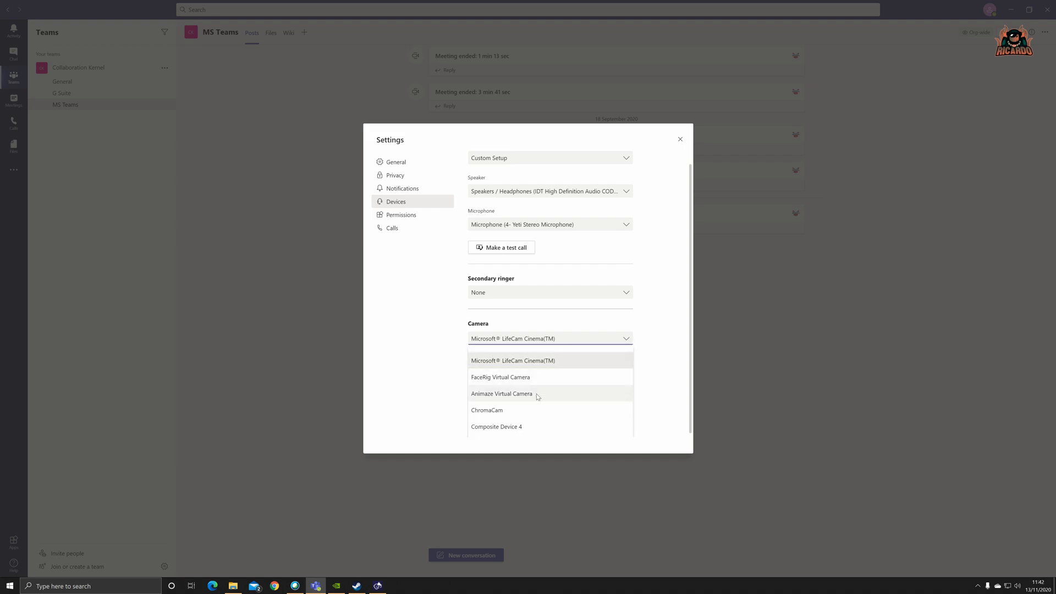
left_click(501, 394)
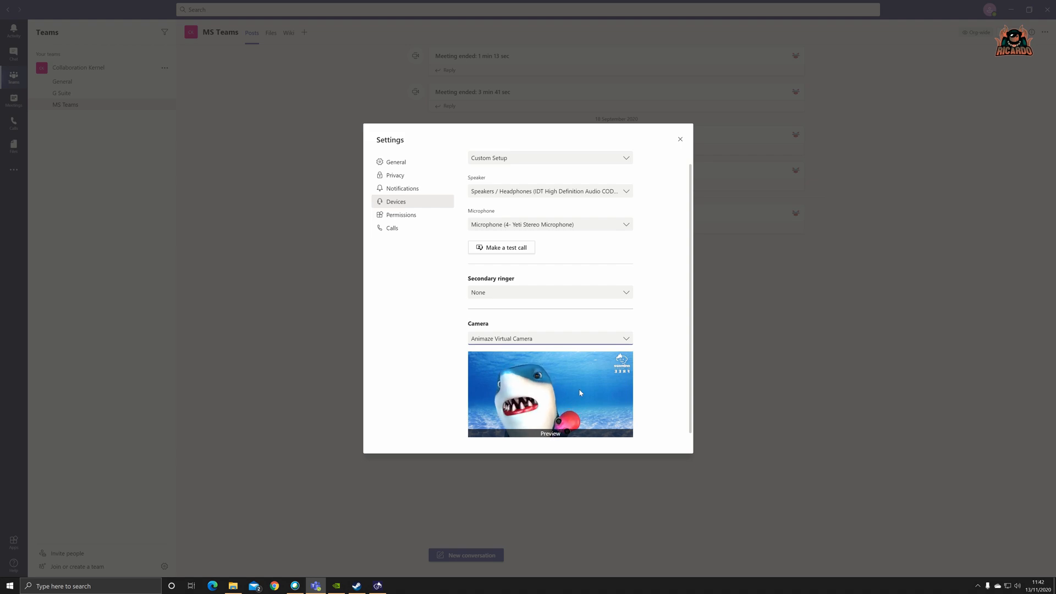
mouse_move(545, 403)
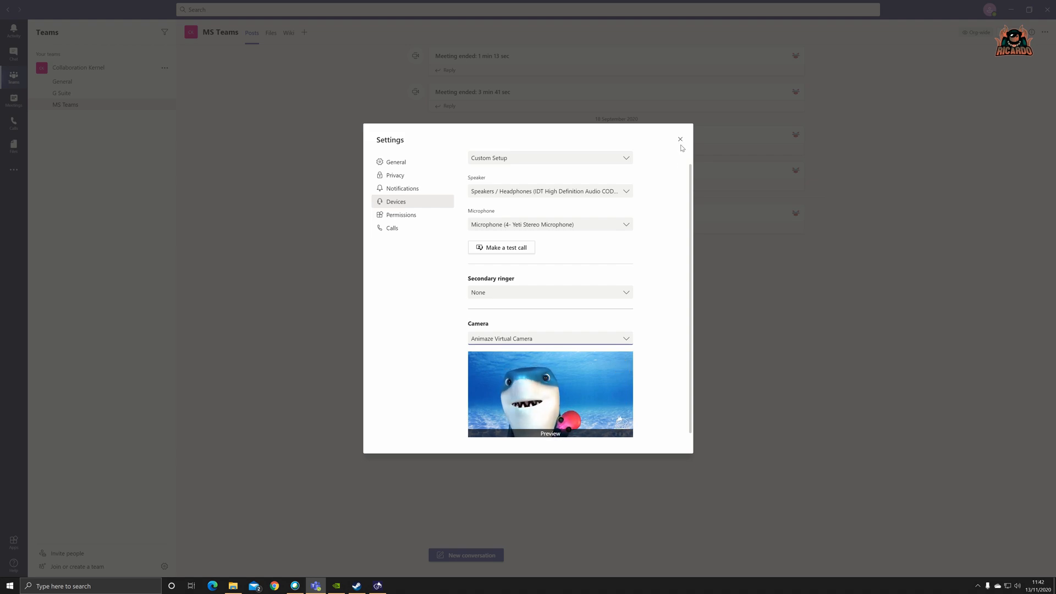
left_click(679, 140)
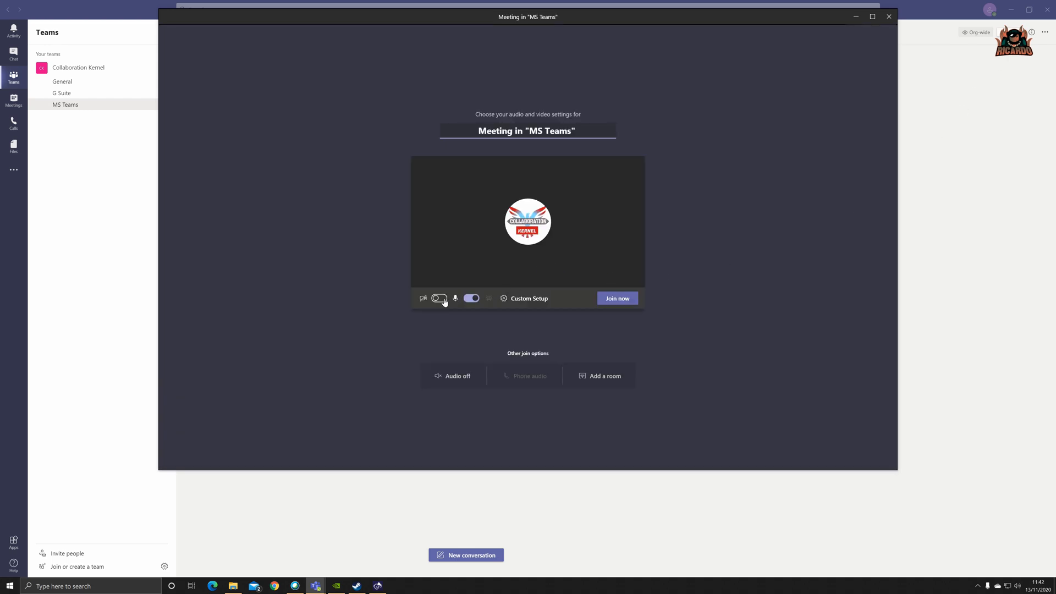
Step: Turn the pre-join camera on to show the shark, view background effects, and return to Animaze
left_click(438, 298)
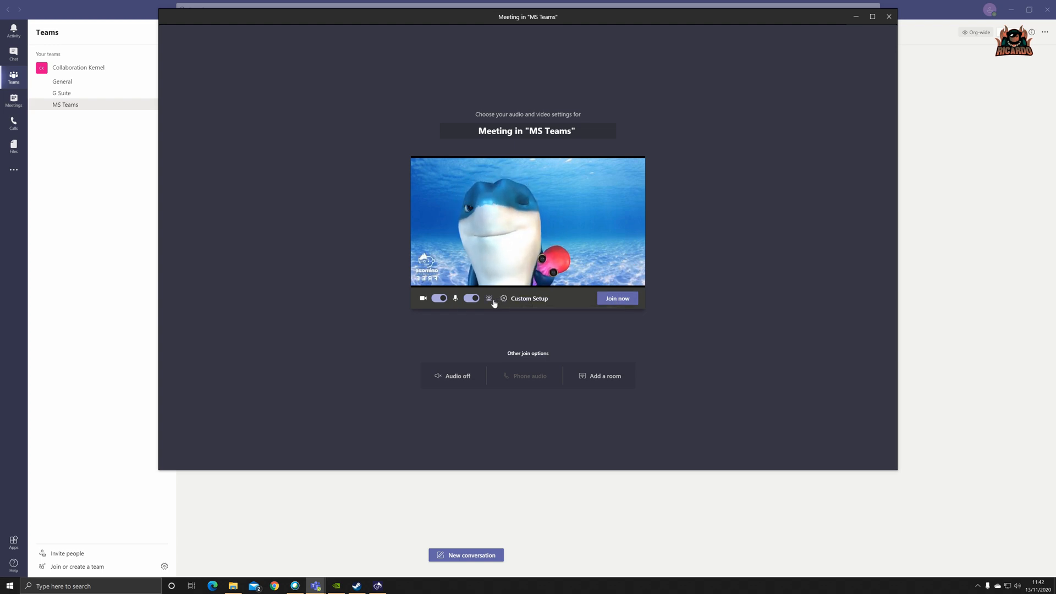
left_click(489, 298)
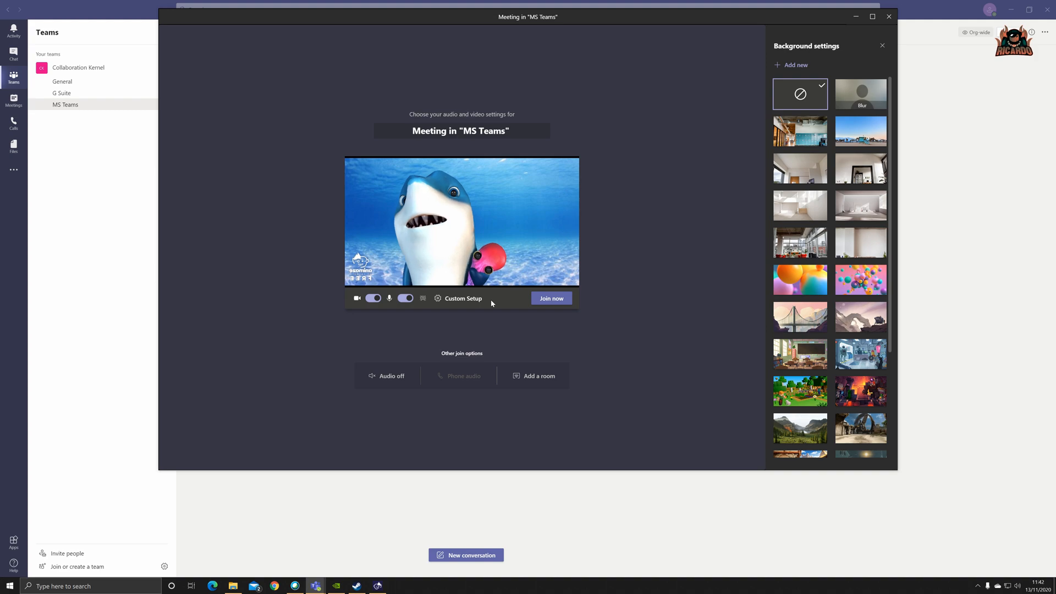
left_click(860, 131)
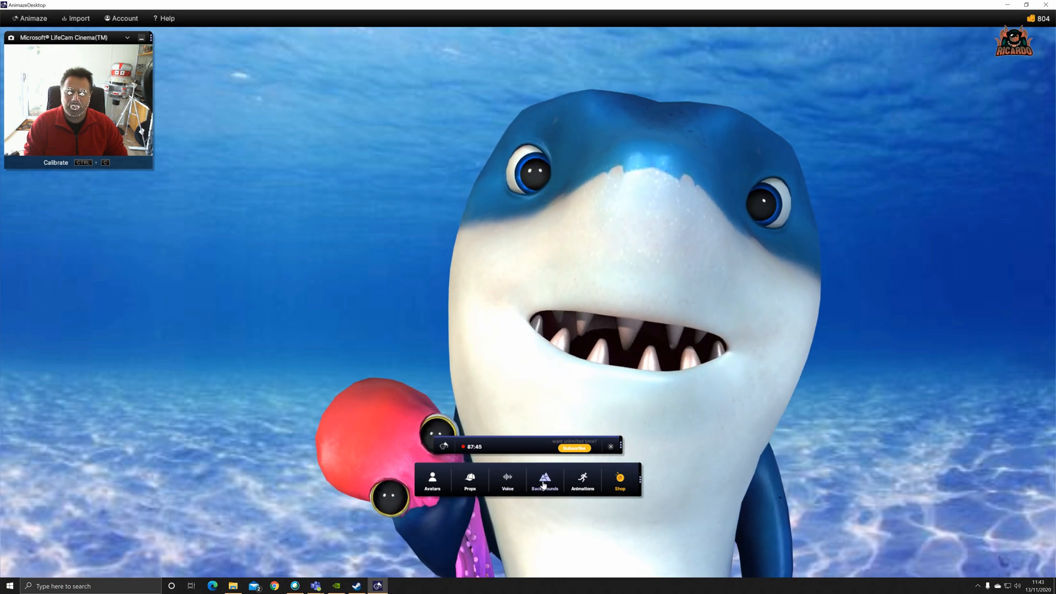
Step: Try another avatar background, then return the headset shark to the underwater picture
left_click(545, 480)
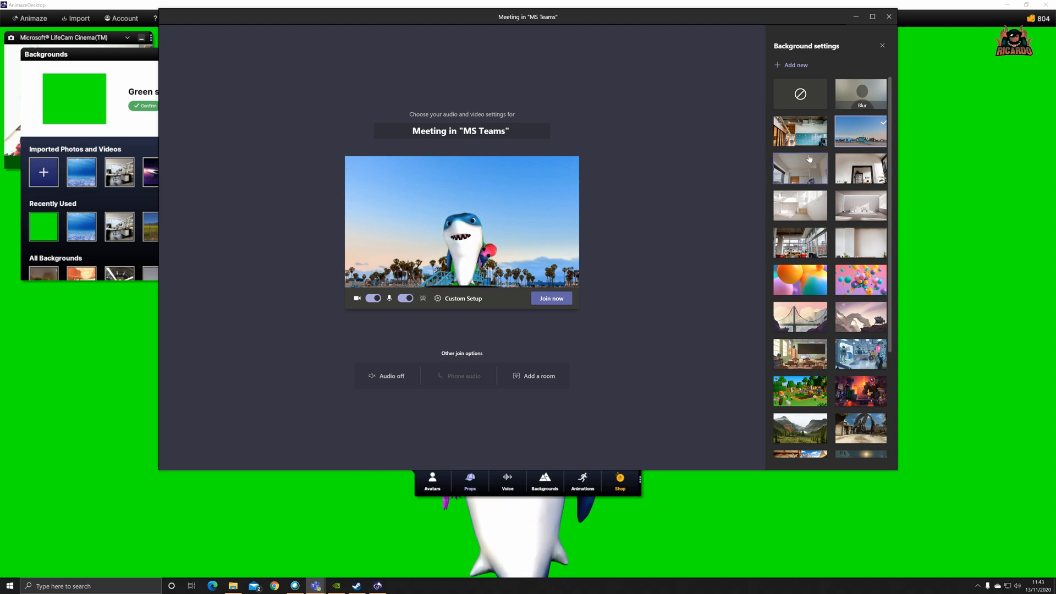
left_click(799, 93)
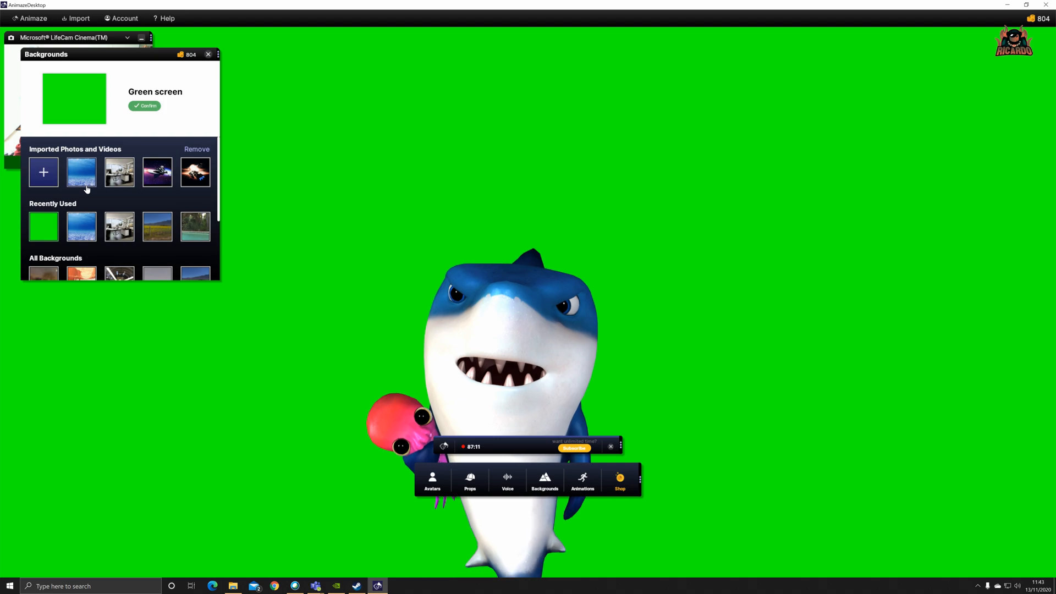
left_click(81, 172)
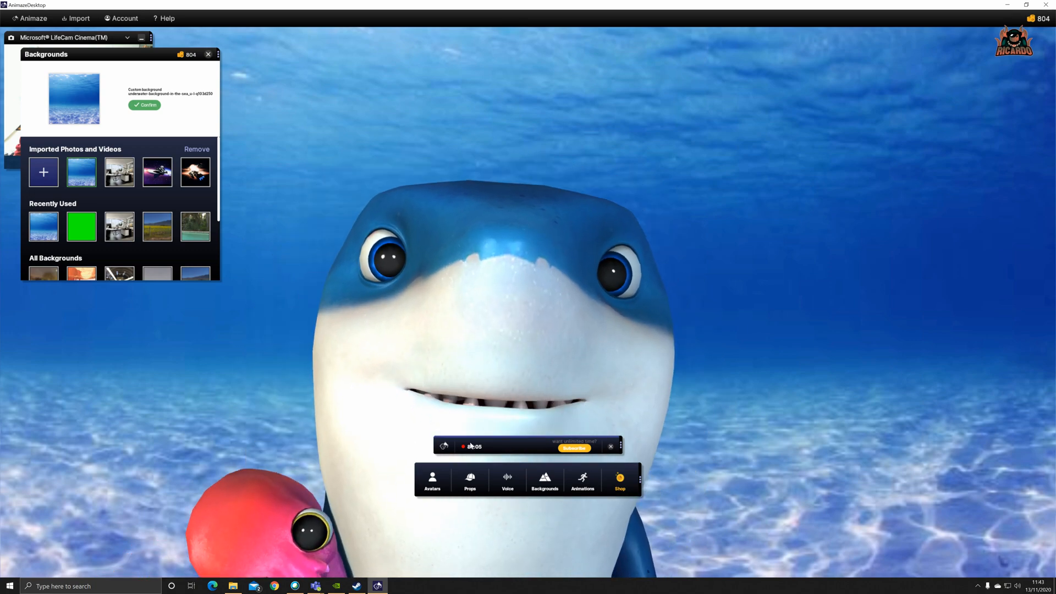
Step: Switch back to the Teams join screen and start joining with the avatar camera
left_click(469, 480)
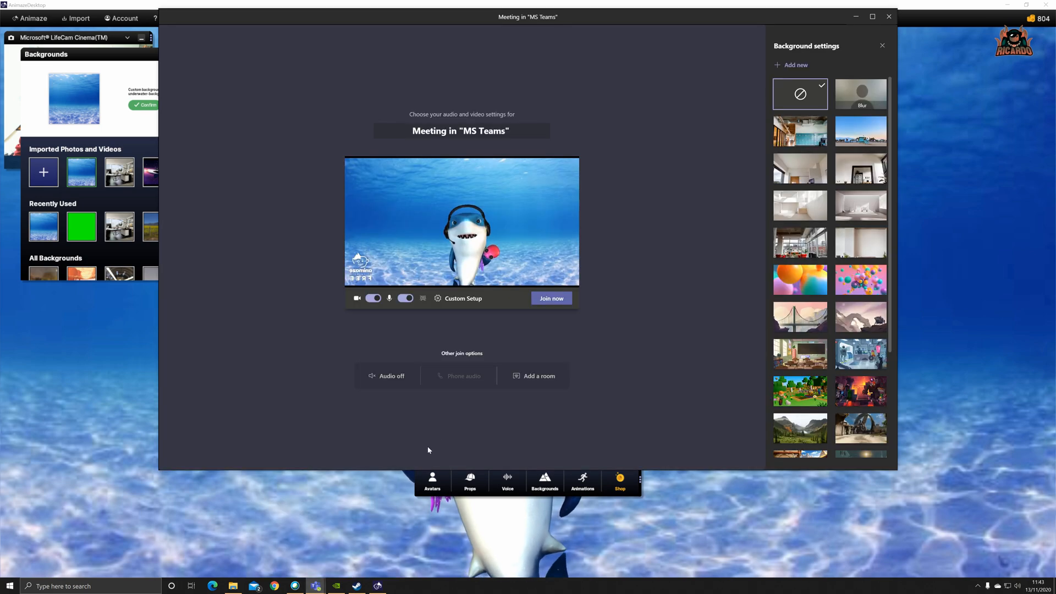
left_click(550, 298)
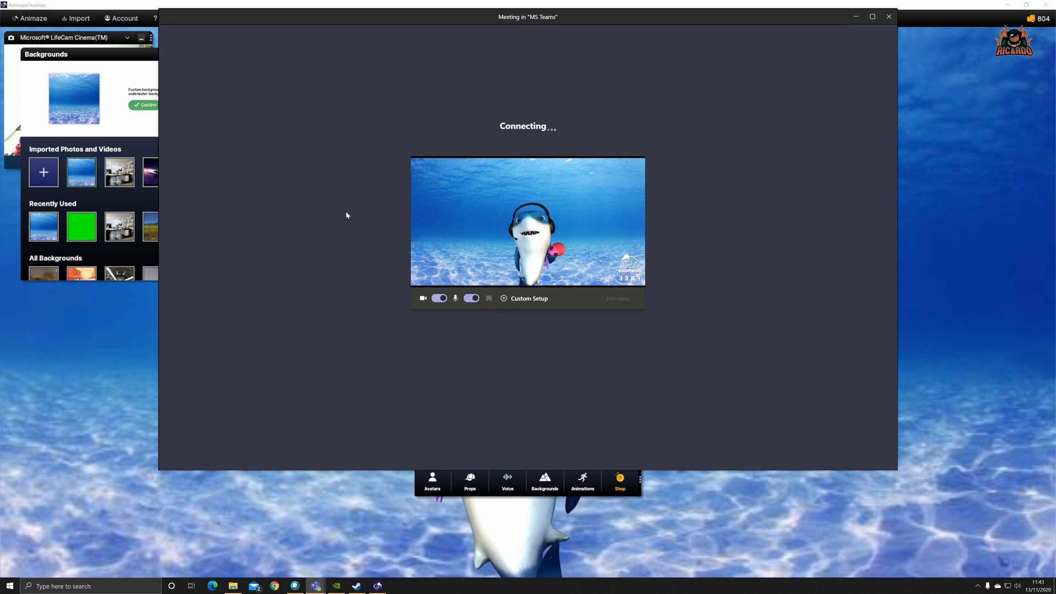
Step: Join the Teams meeting with the shark avatar as video and dismiss the Invite people prompt
left_click(616, 298)
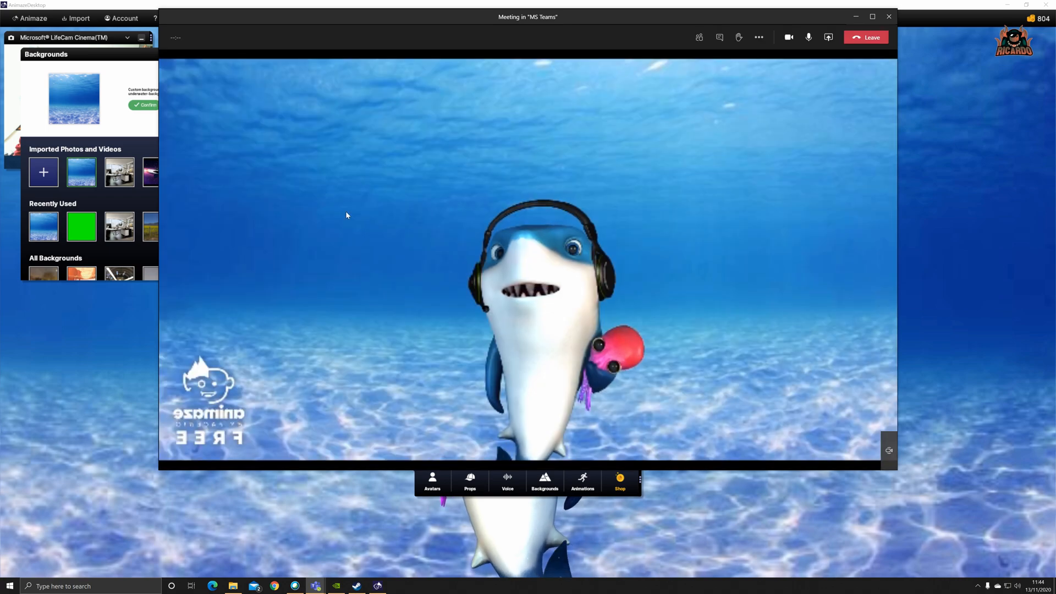
left_click(699, 37)
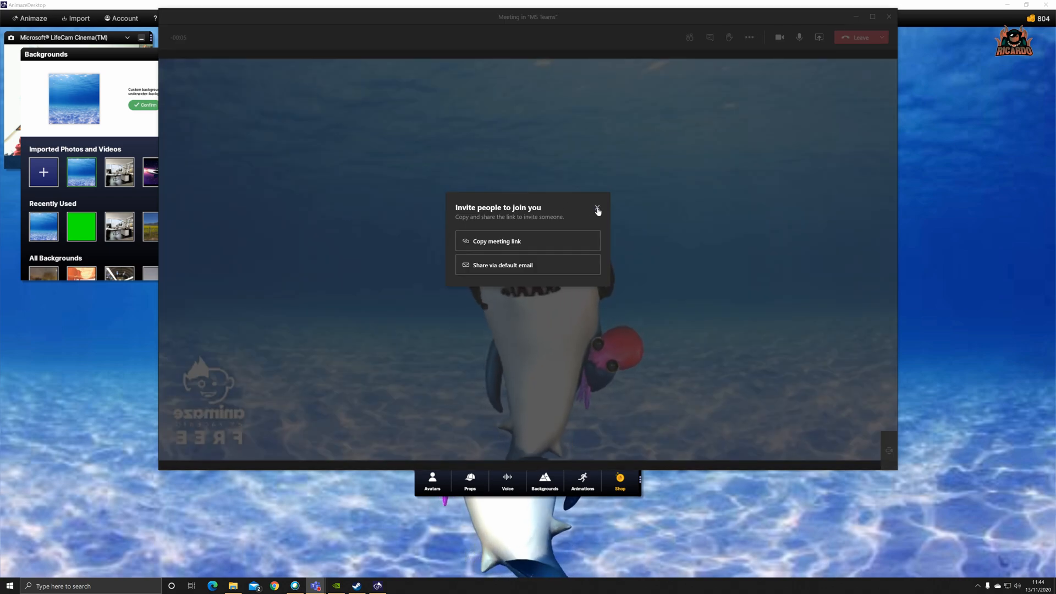
left_click(596, 208)
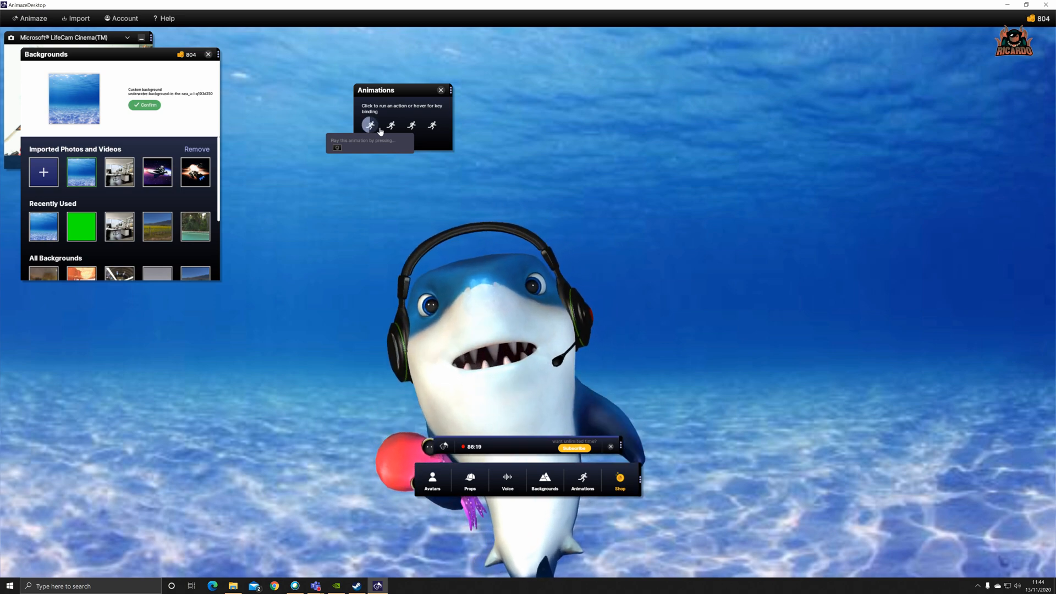
Step: Play the first and third shark animations, then bring Animaze in front of the meeting
left_click(390, 126)
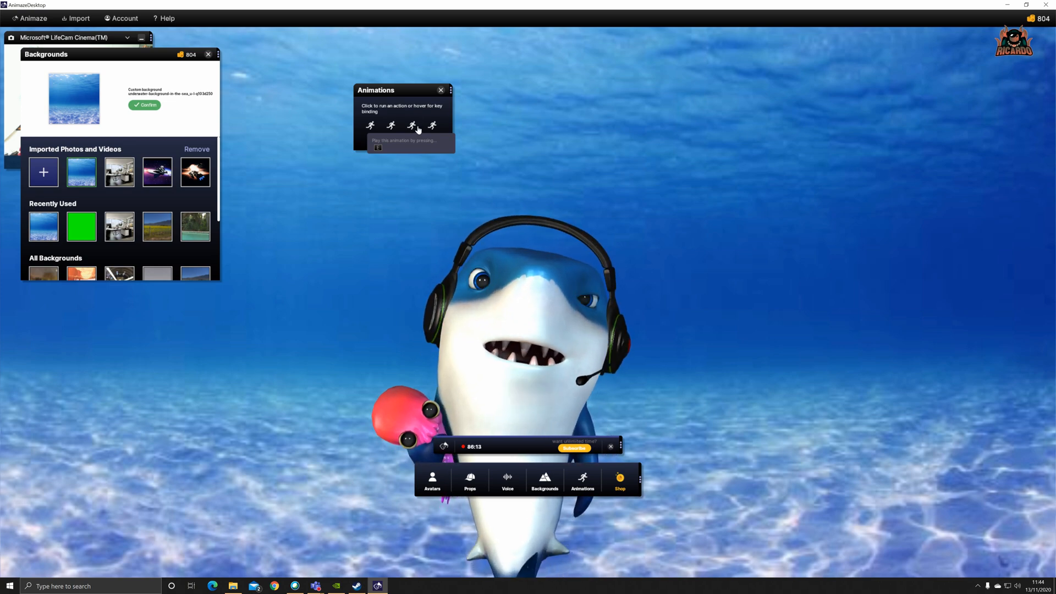
left_click(431, 125)
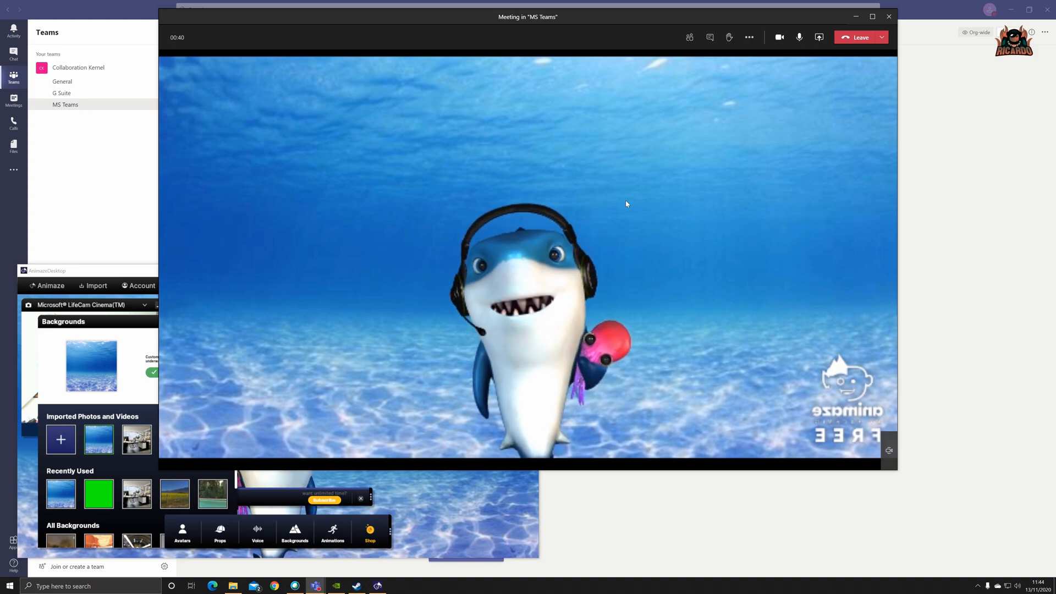
left_click(331, 532)
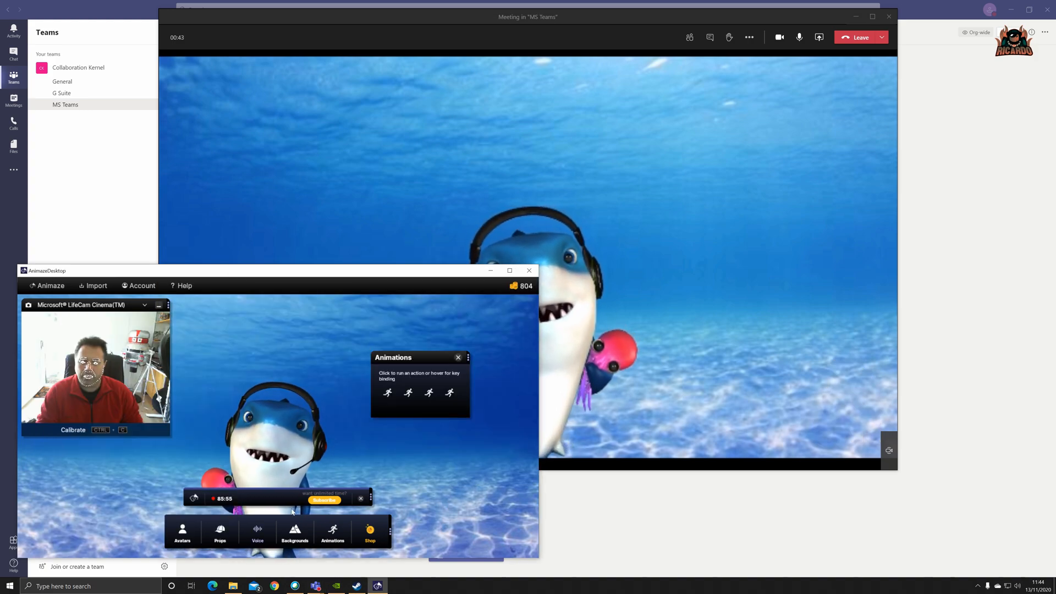
Step: Play the first animation and move Animaze aside to watch the shark in the meeting feed
left_click(387, 392)
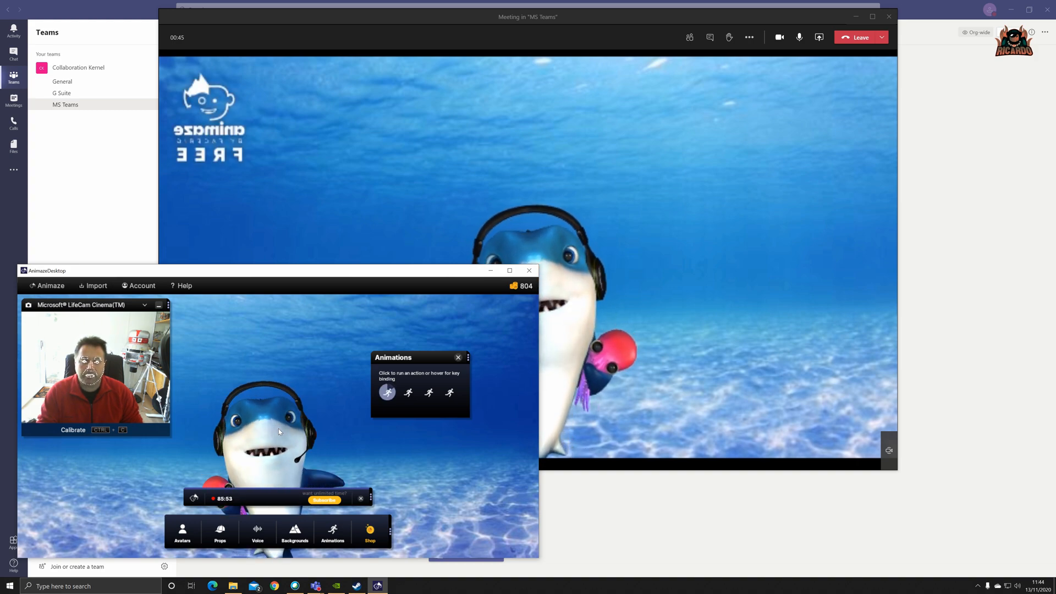
left_click_drag(270, 271, 188, 238)
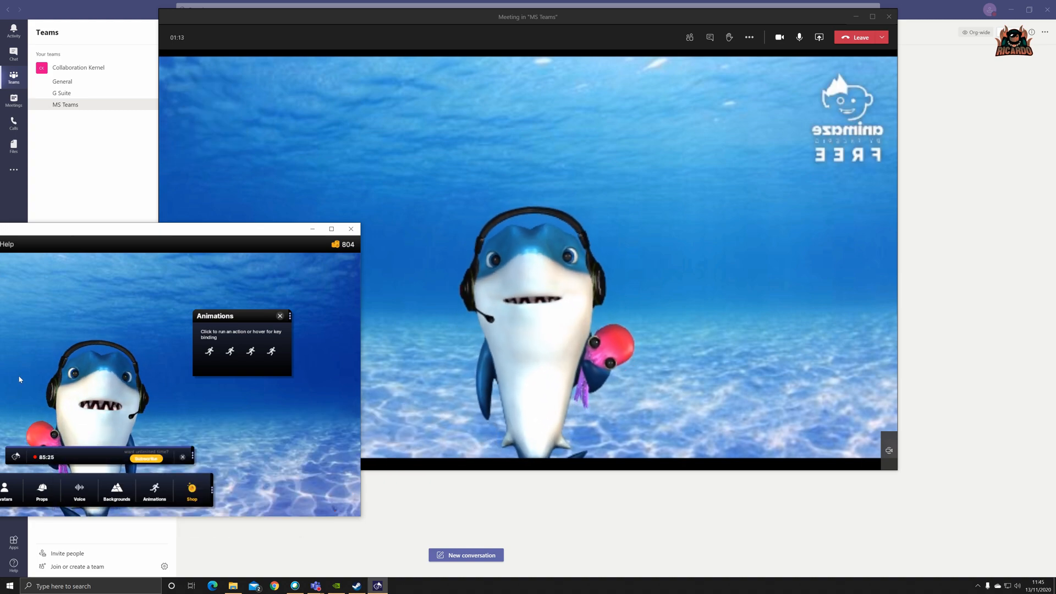
left_click(280, 315)
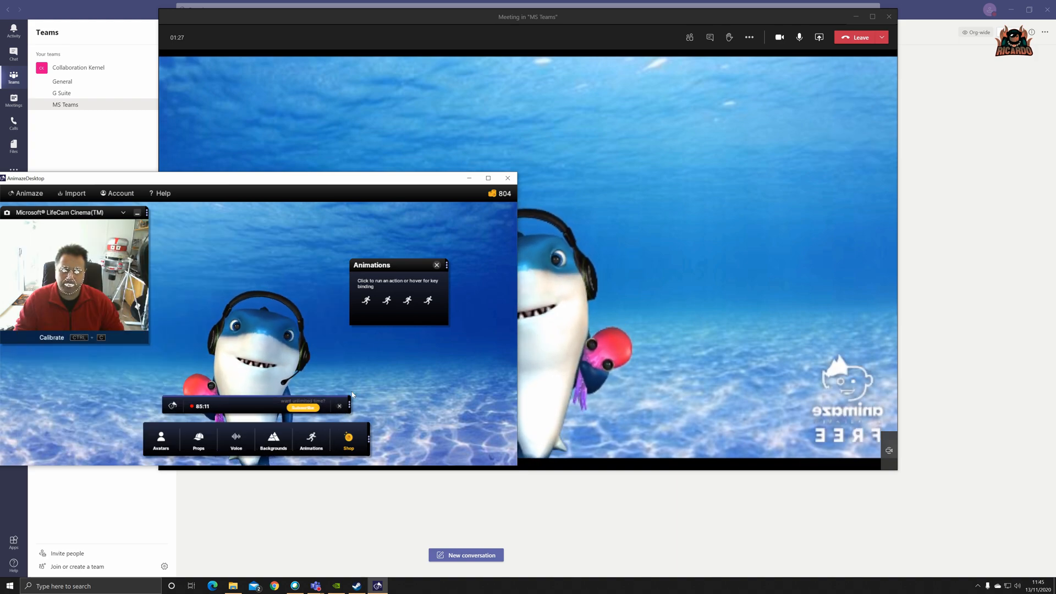
Step: Maximise and quit Animaze so the meeting loses the avatar video, then reach the meeting options
left_click(487, 178)
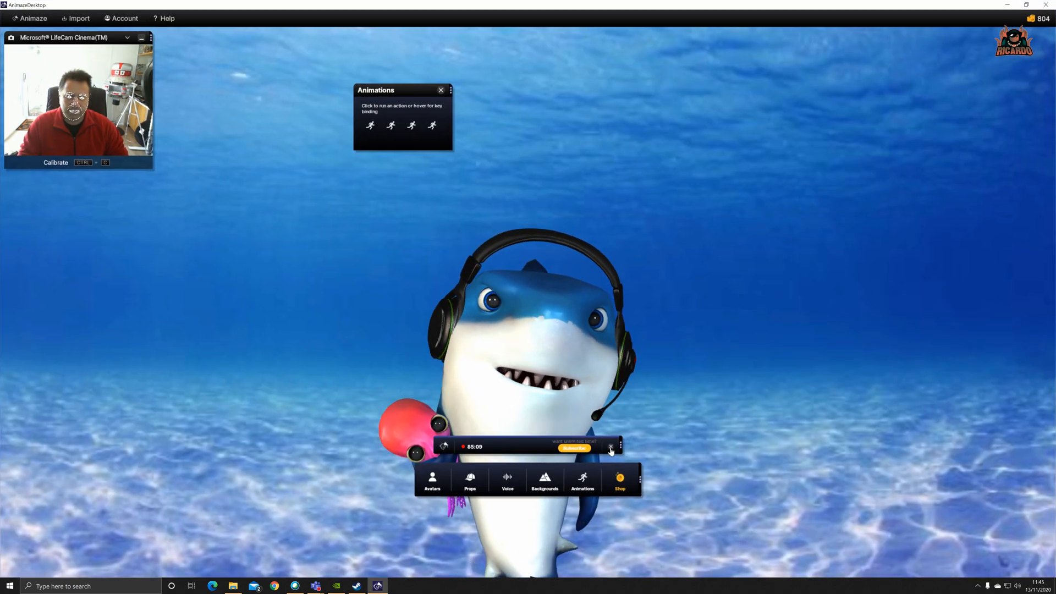
left_click(611, 448)
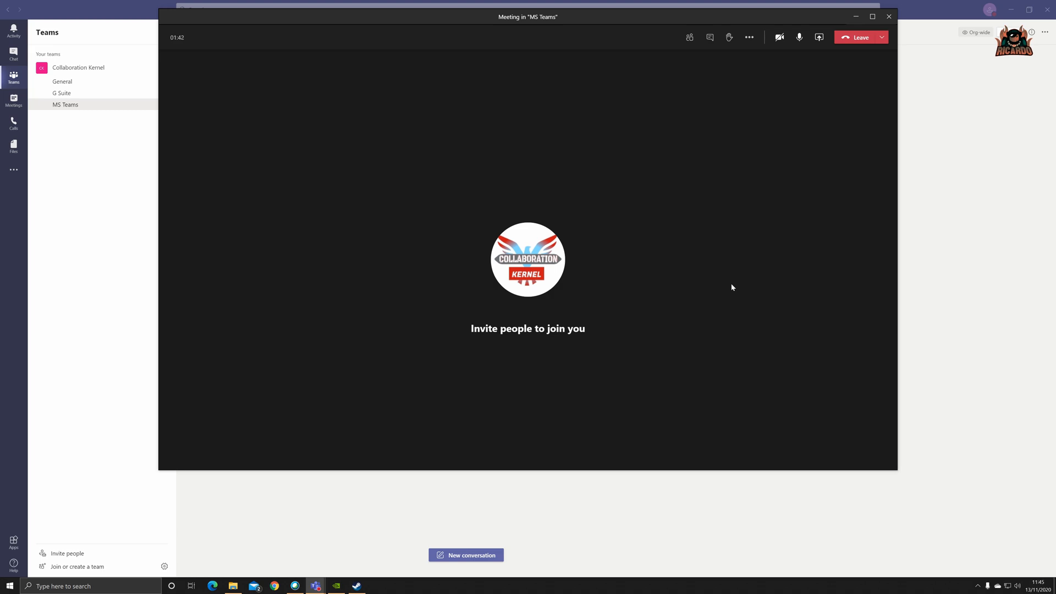
left_click(748, 37)
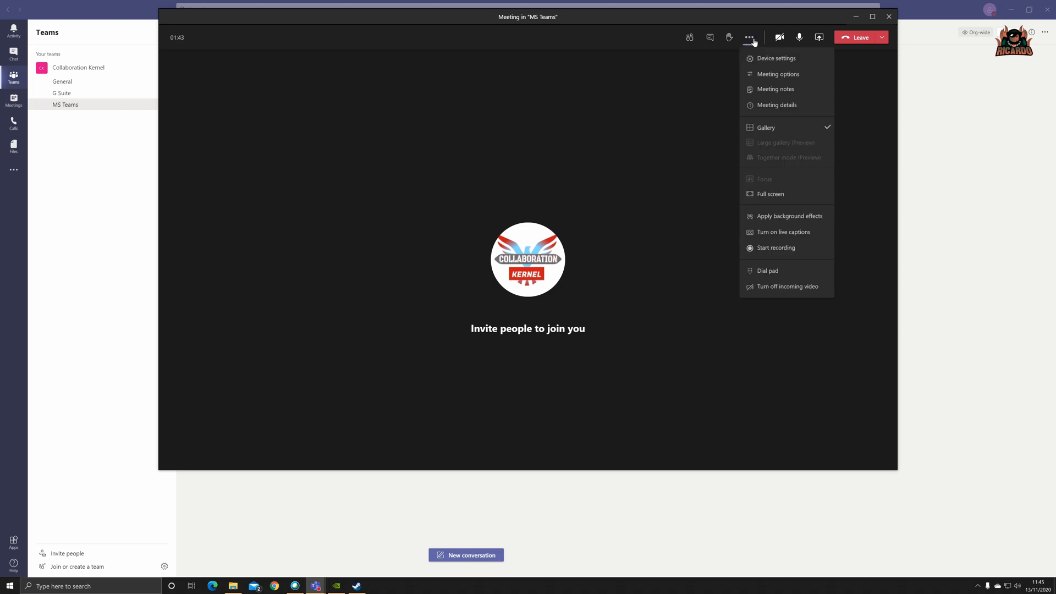
mouse_move(776, 59)
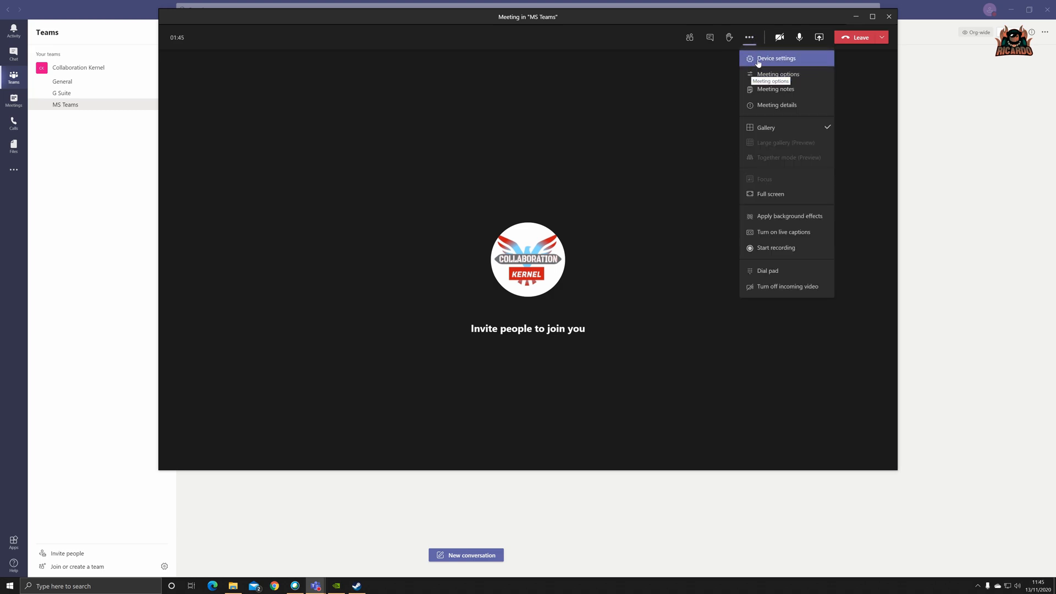
Step: In Device settings, change the camera to Microsoft LifeCam Cinema(TM) and list the cameras again
left_click(776, 58)
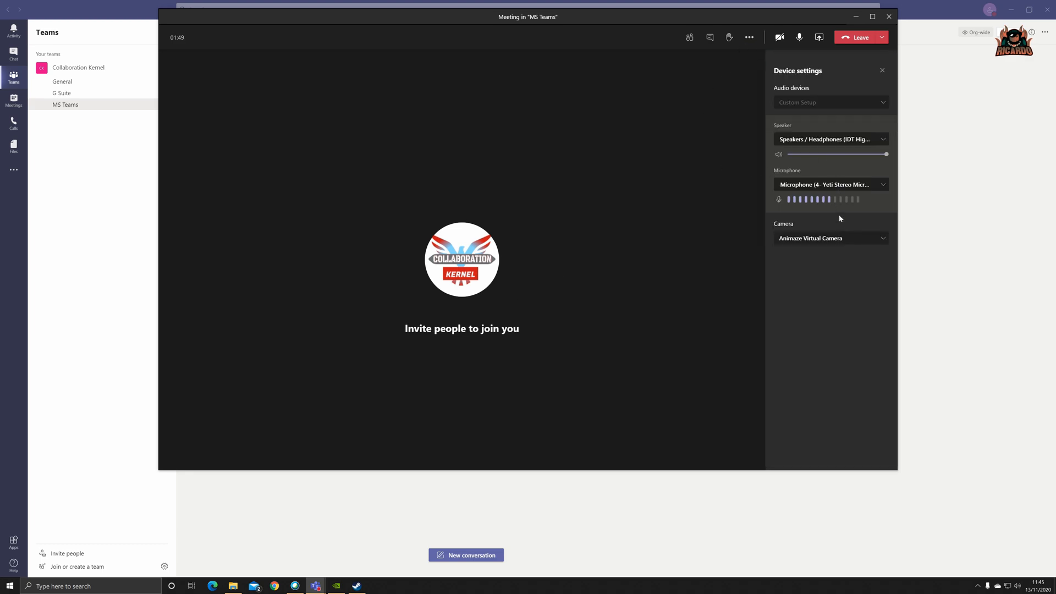
left_click(831, 238)
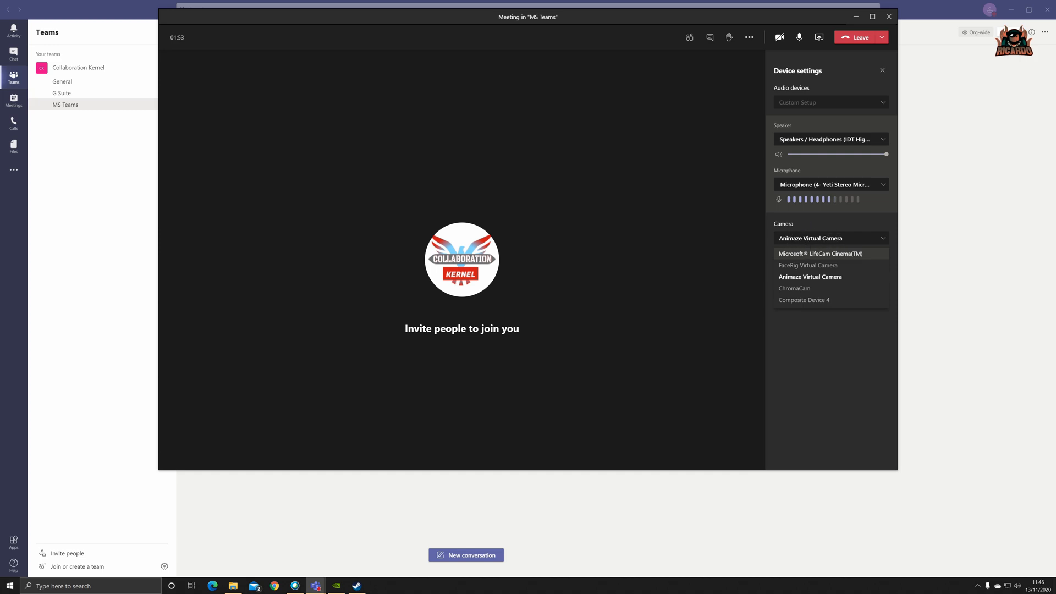
left_click(821, 253)
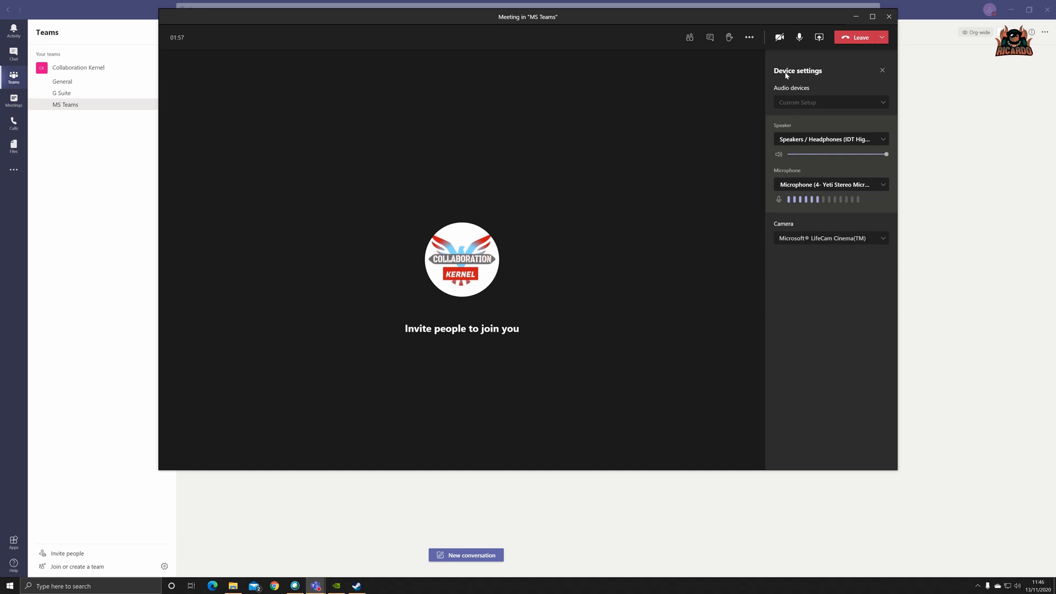
left_click(779, 38)
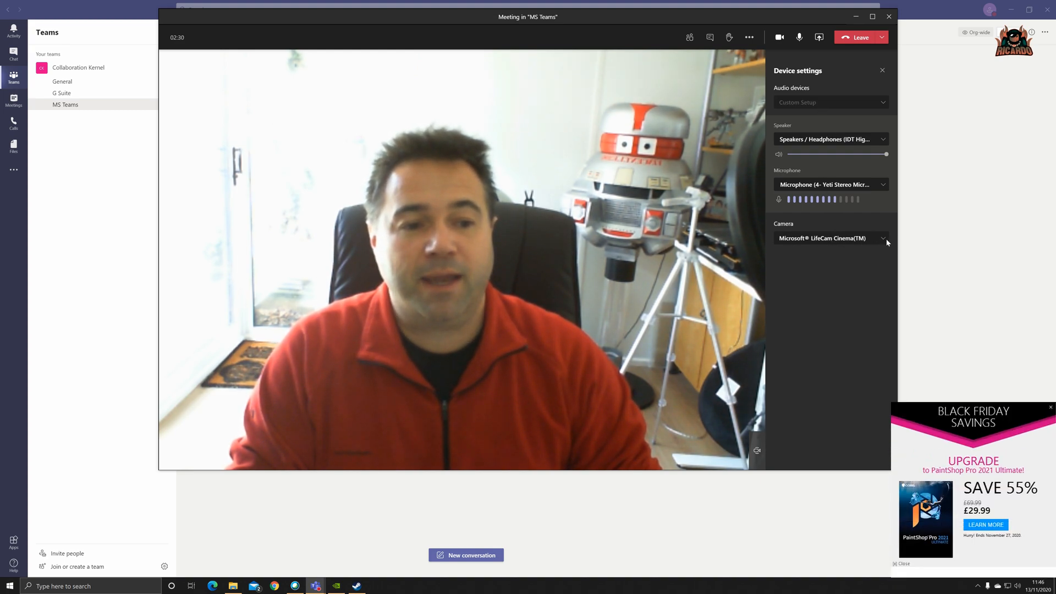
left_click(883, 238)
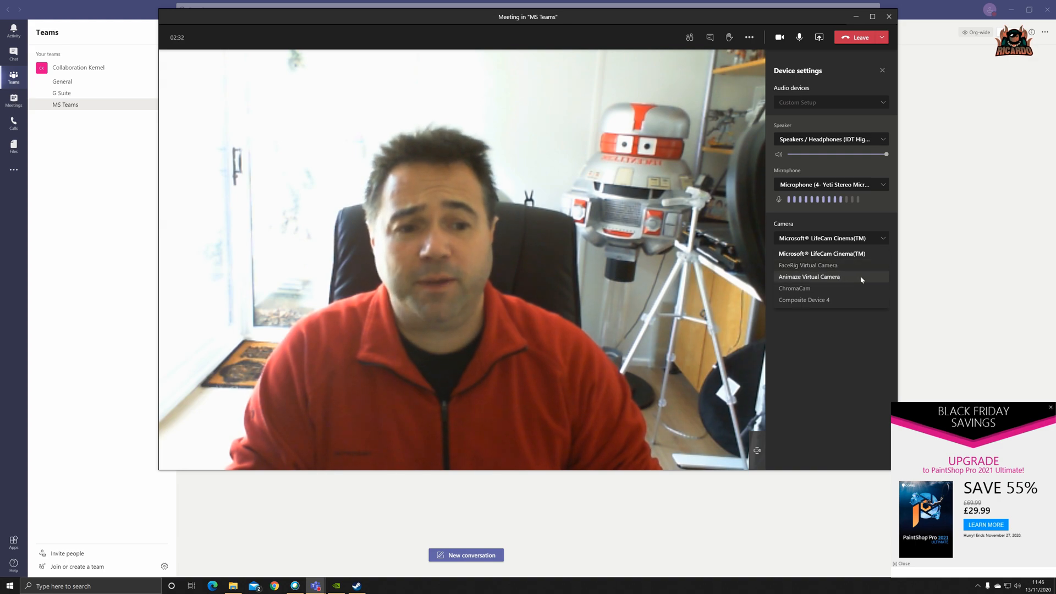